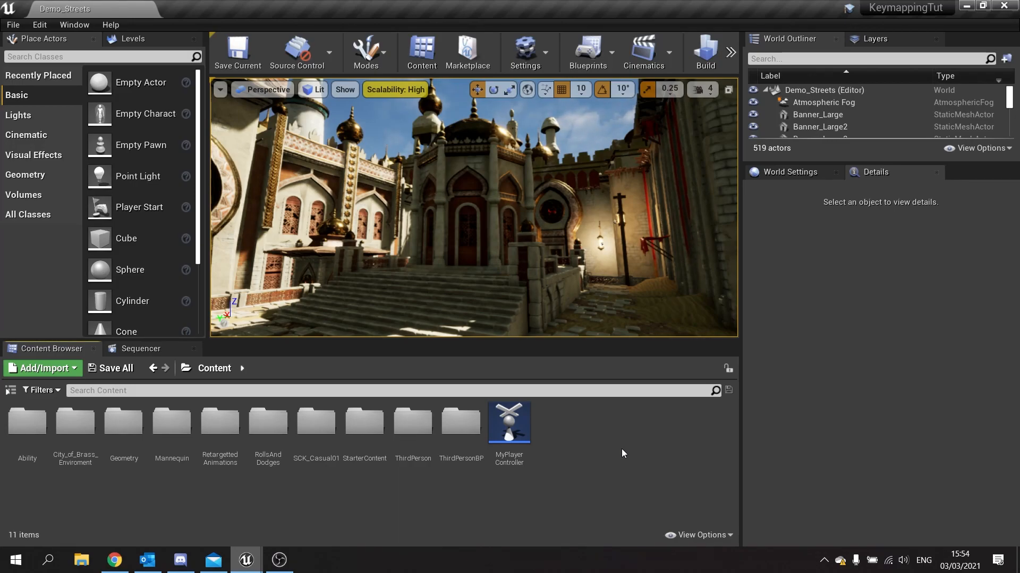
{"action": "mouse_move", "coordinate": [730, 52]}
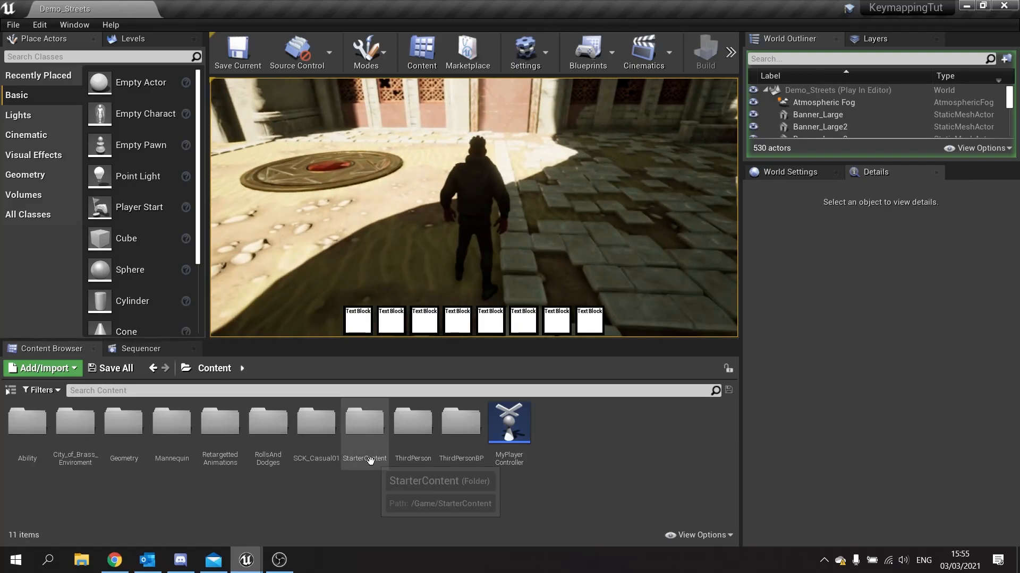
{"action": "mouse_move", "coordinate": [370, 354]}
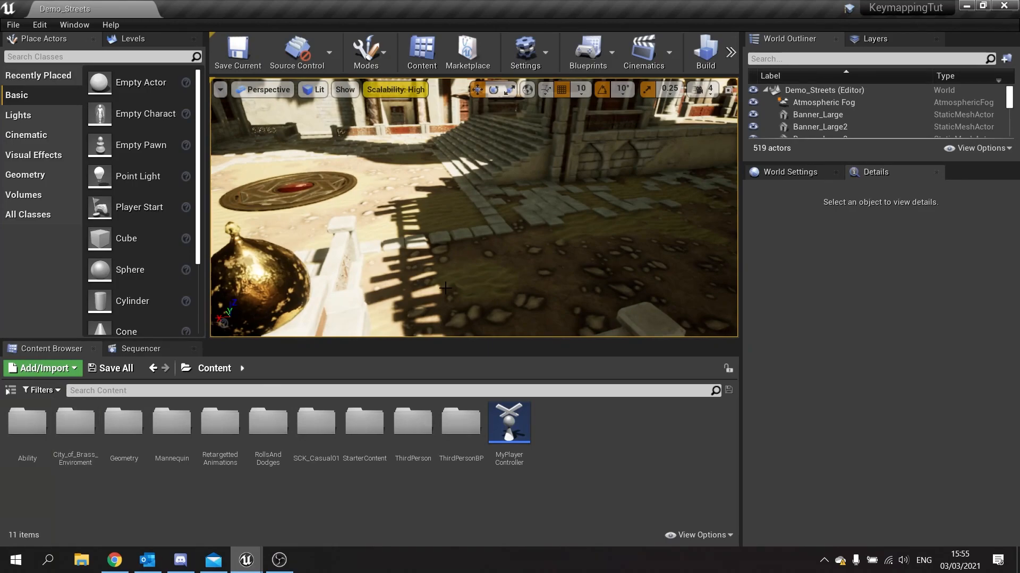
Open the AbilitySlot_UI widget blueprint from the Ability folder and show its graph.
{"action": "double_click", "coordinate": [27, 421]}
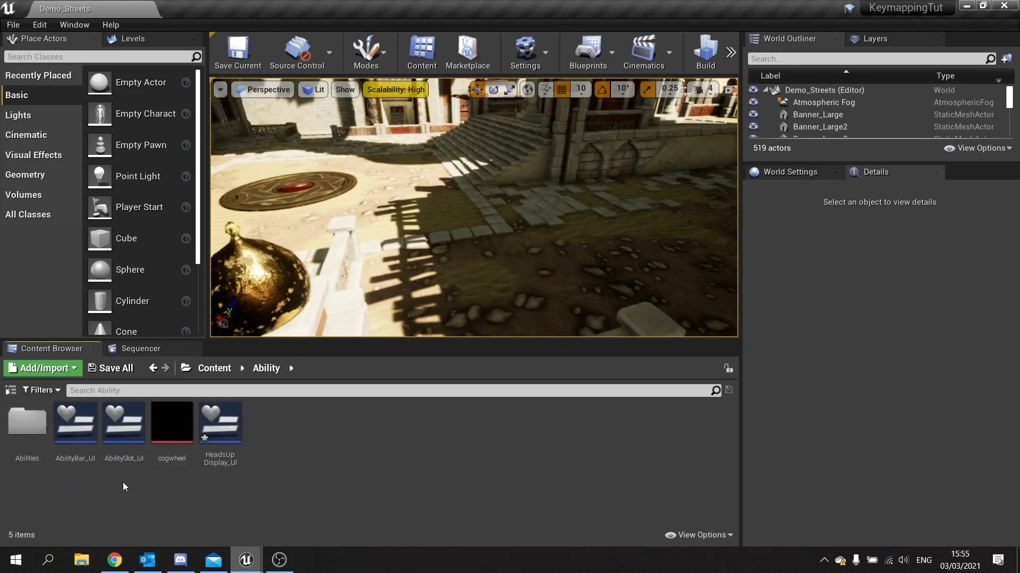
{"action": "mouse_move", "coordinate": [124, 423]}
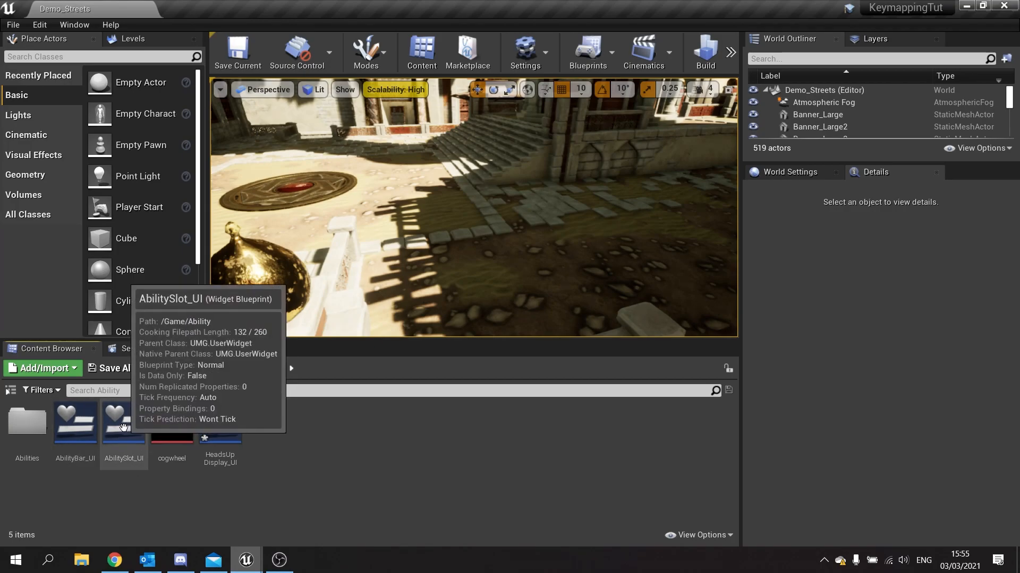
{"action": "left_click", "coordinate": [124, 422]}
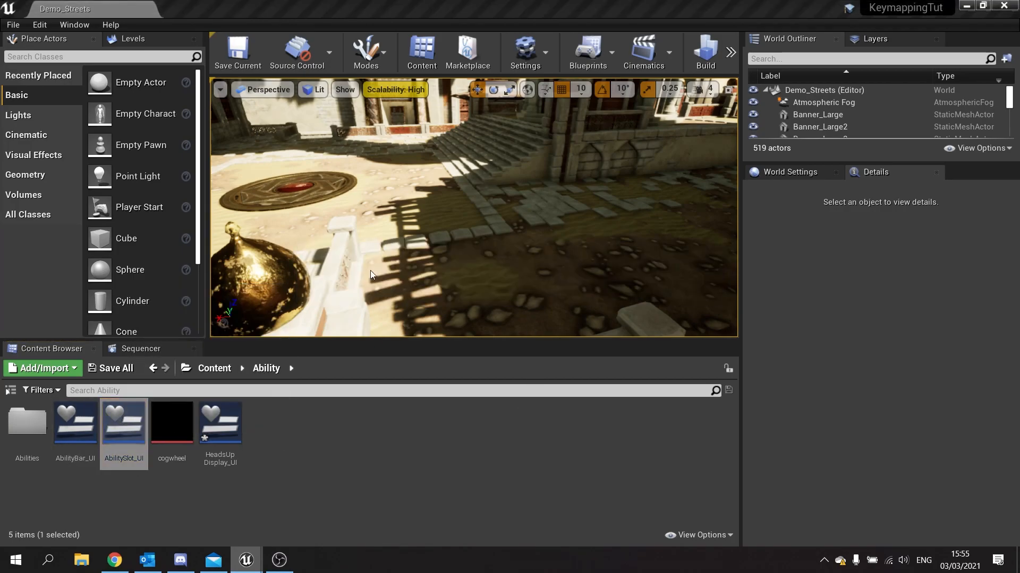
{"action": "double_click", "coordinate": [124, 423]}
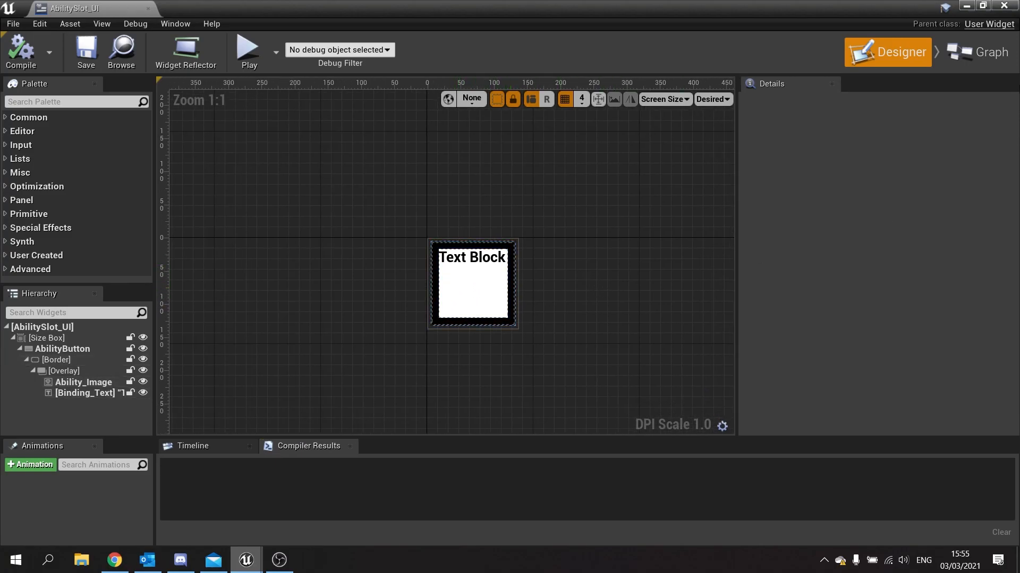
{"action": "left_click", "coordinate": [984, 52]}
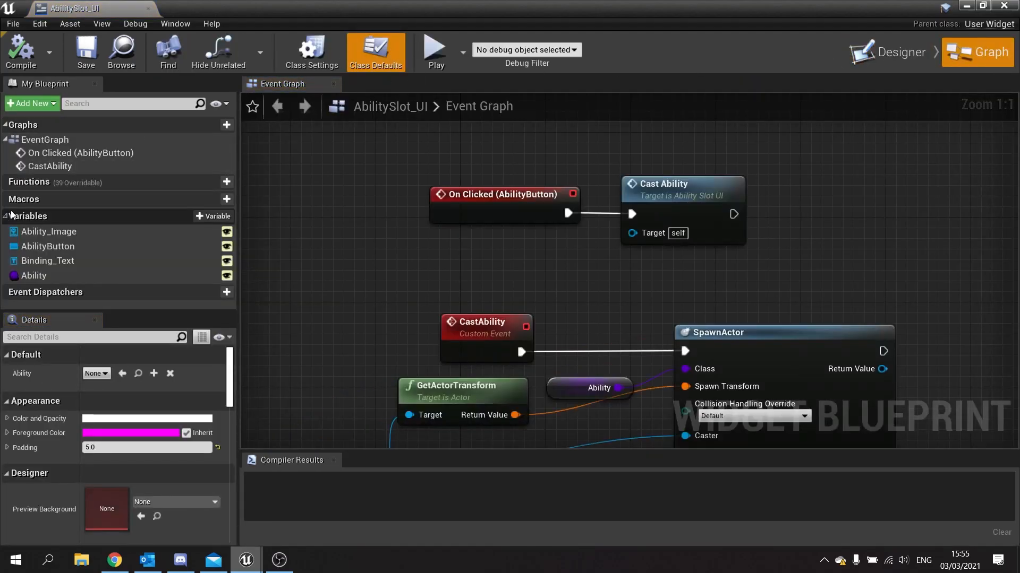
Add an instance-editable Key variable named Mapping and compile the widget.
{"action": "left_click", "coordinate": [208, 216]}
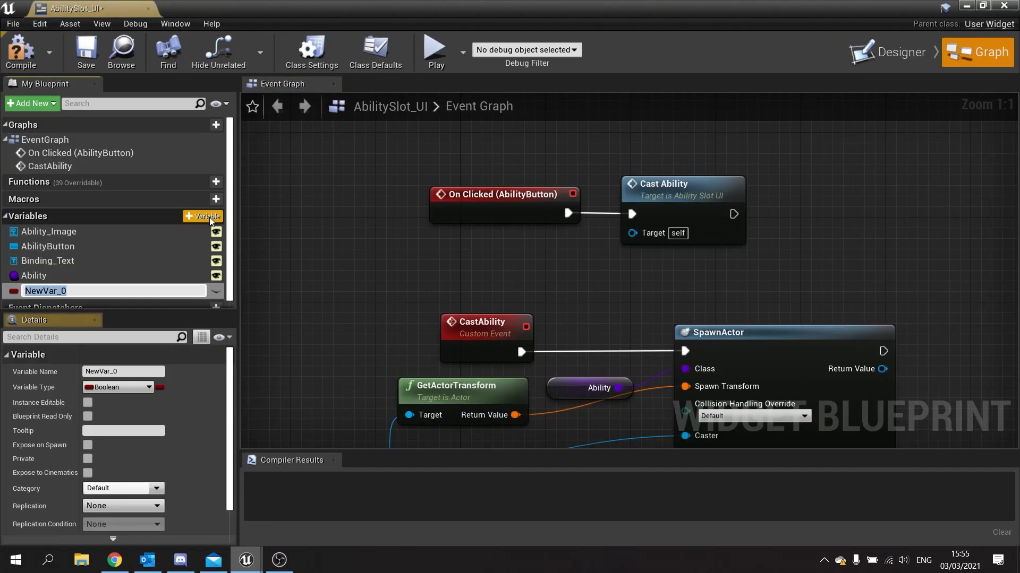
{"action": "type", "text": "Mapping"}
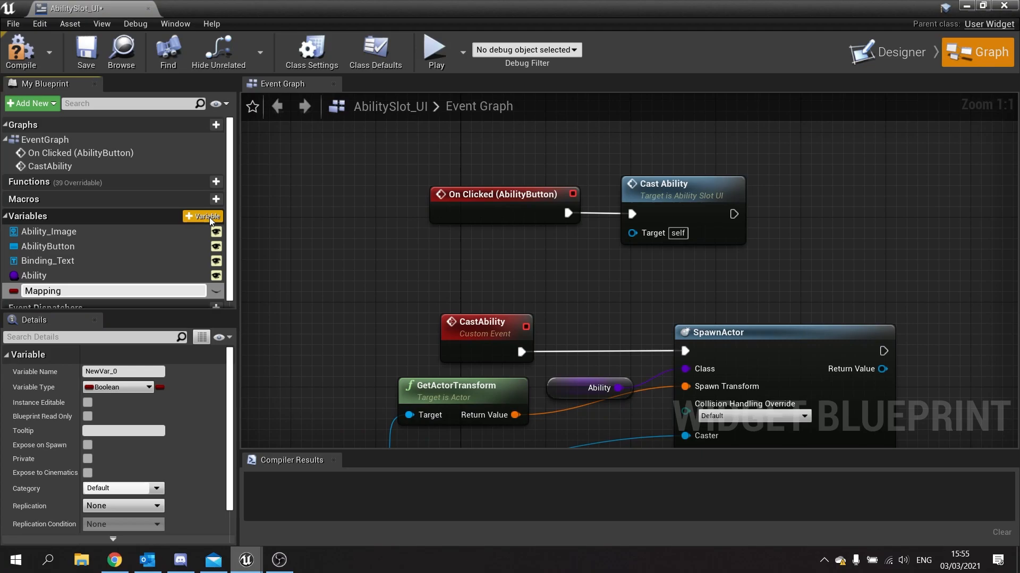
{"action": "left_click", "coordinate": [147, 387]}
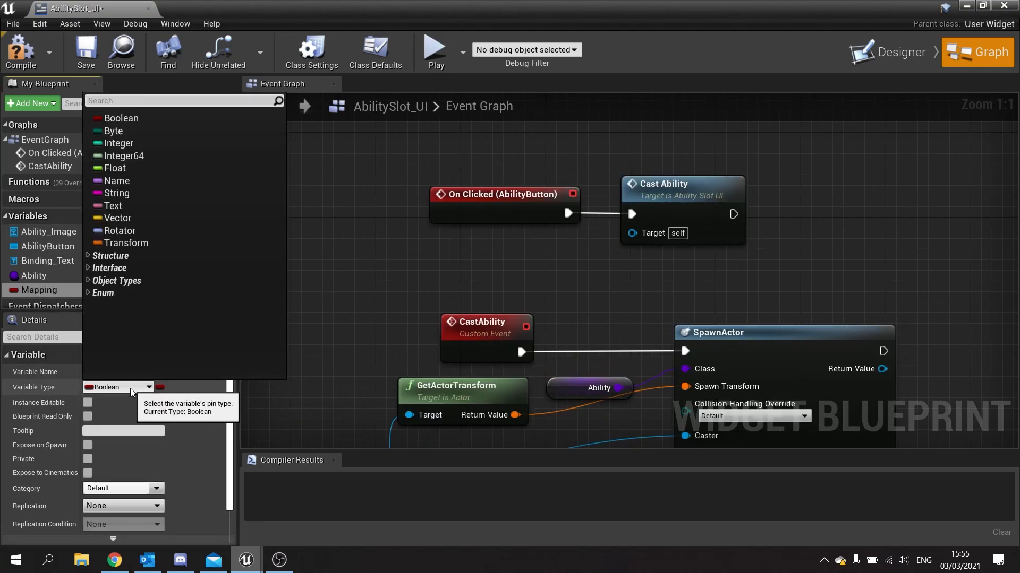
{"action": "type", "text": "key"}
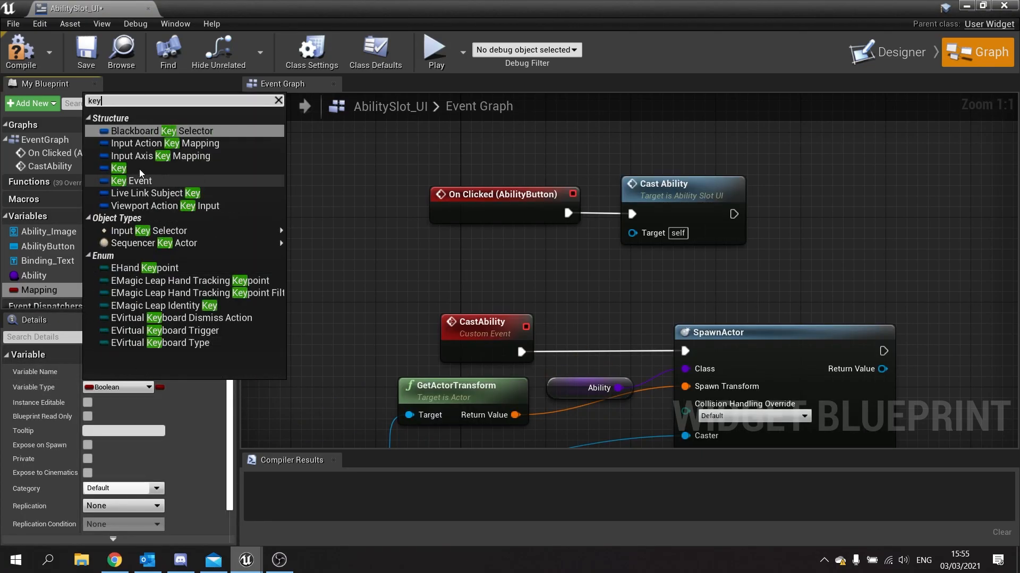
{"action": "left_click", "coordinate": [119, 167]}
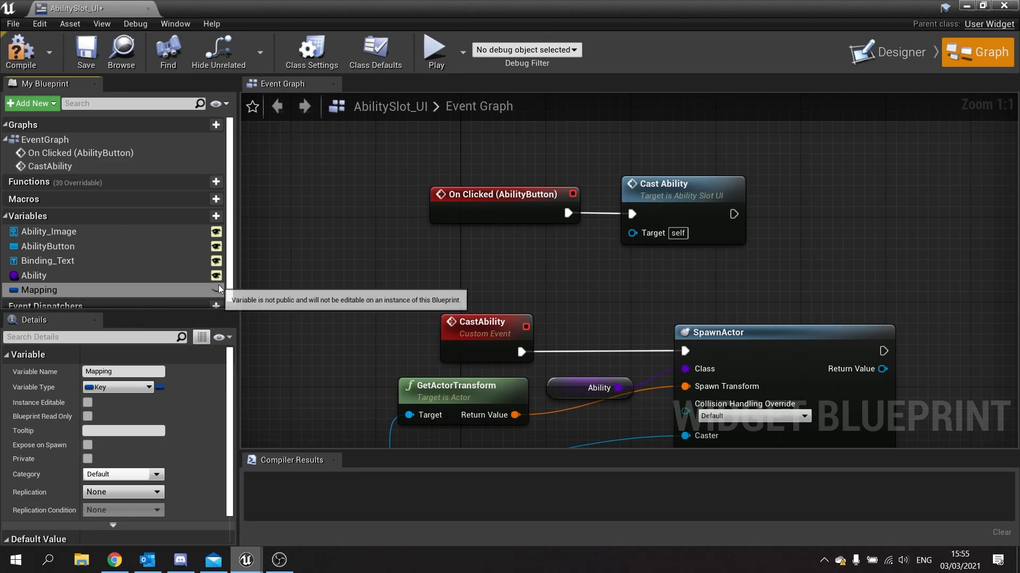
{"action": "left_click", "coordinate": [87, 403]}
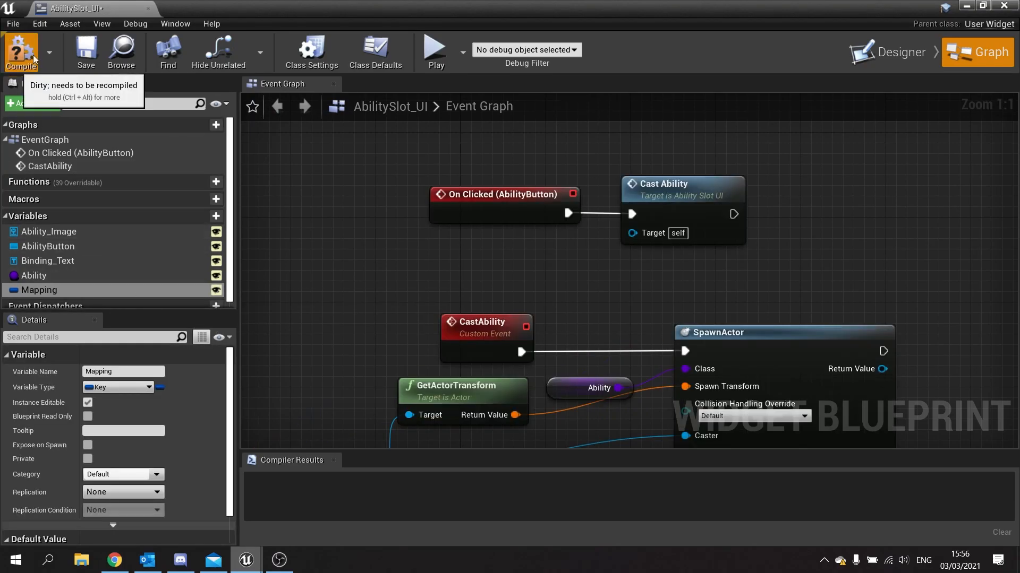
{"action": "left_click", "coordinate": [21, 52]}
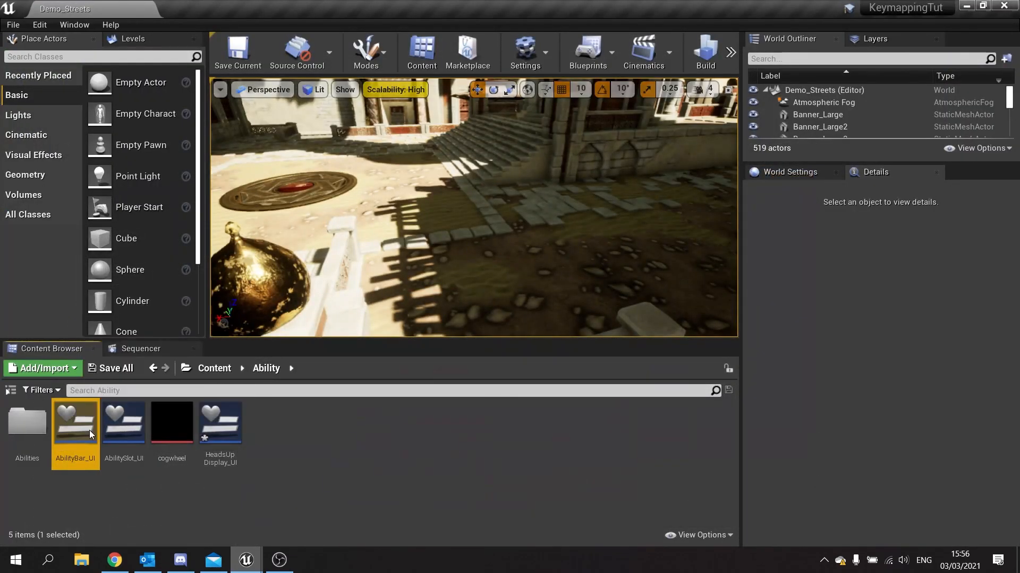
In AbilityBar_UI, map the ability slots to keys 1, 2 and 3, then compile.
{"action": "double_click", "coordinate": [76, 421]}
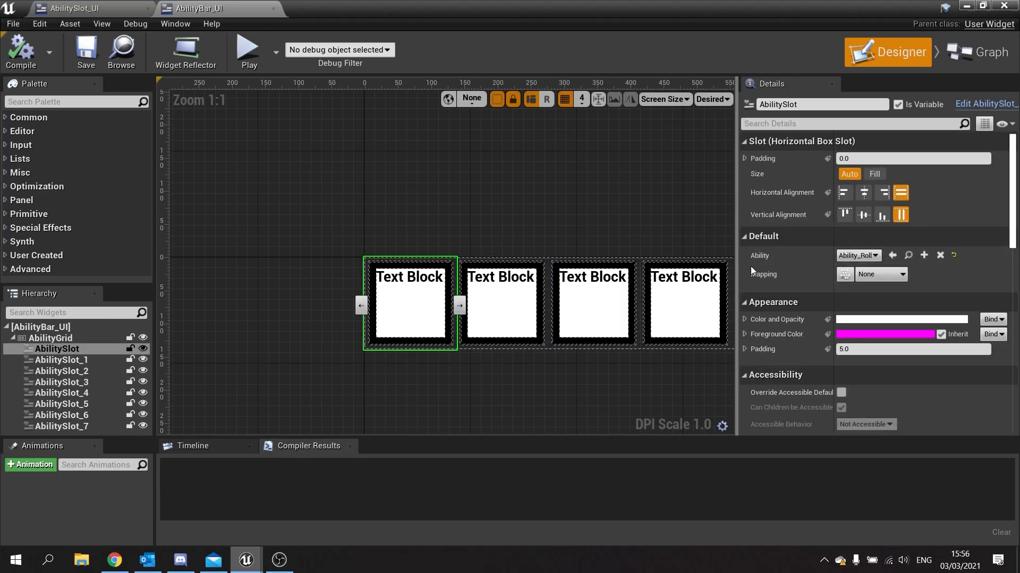
{"action": "left_click", "coordinate": [880, 274]}
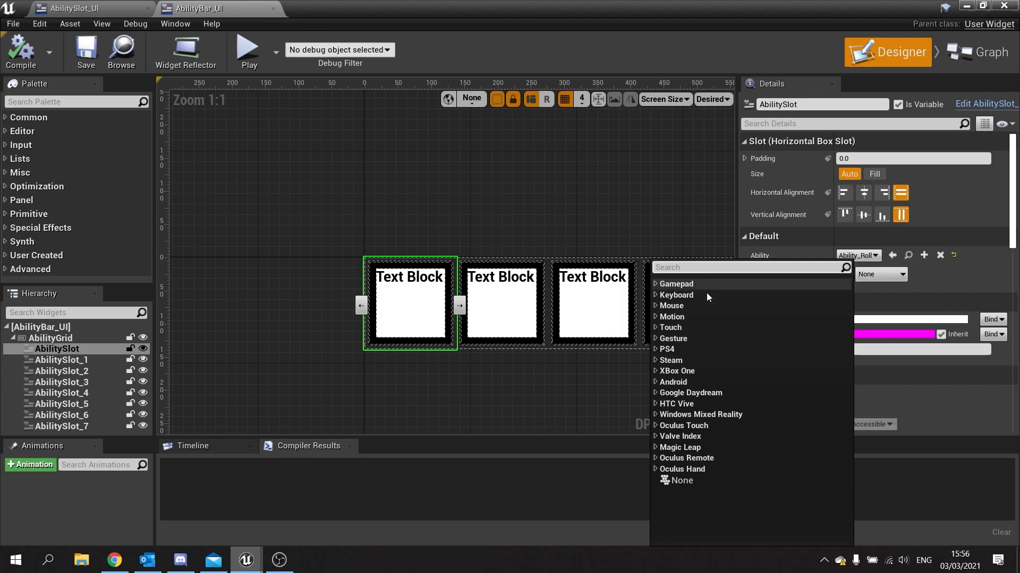
{"action": "type", "text": "1"}
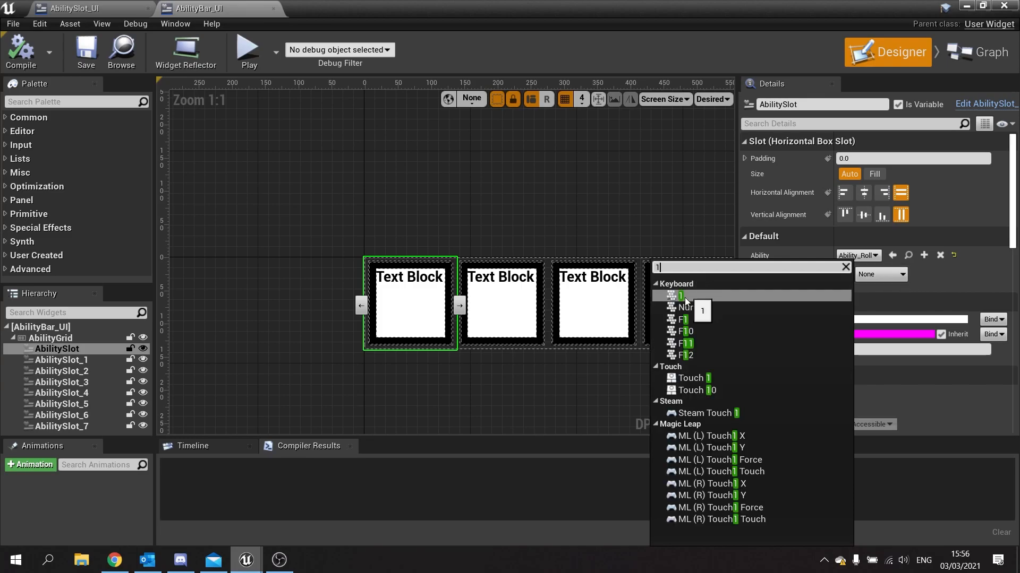
{"action": "type", "text": "2"}
{"action": "type", "text": "3"}
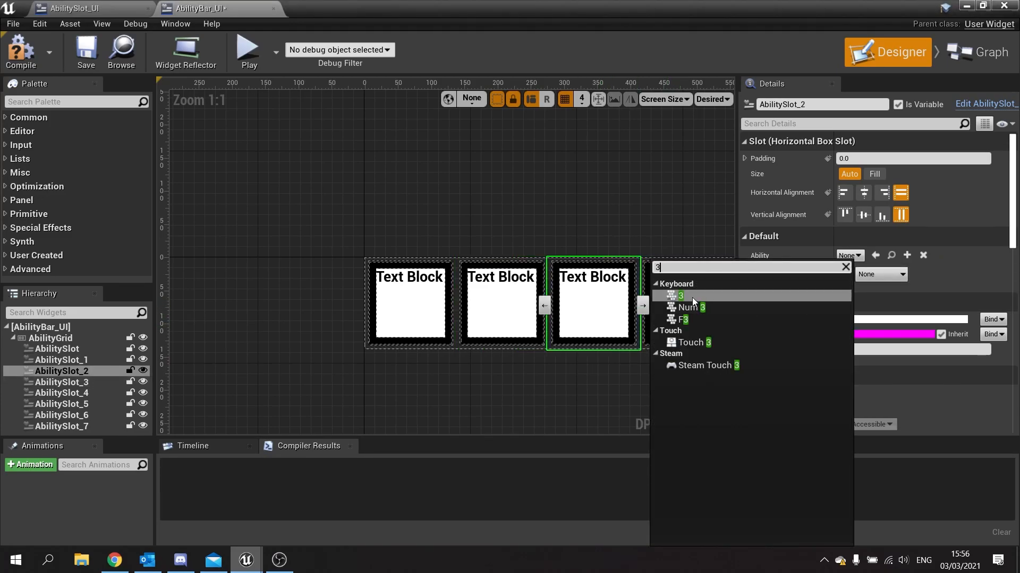
{"action": "left_click", "coordinate": [681, 296]}
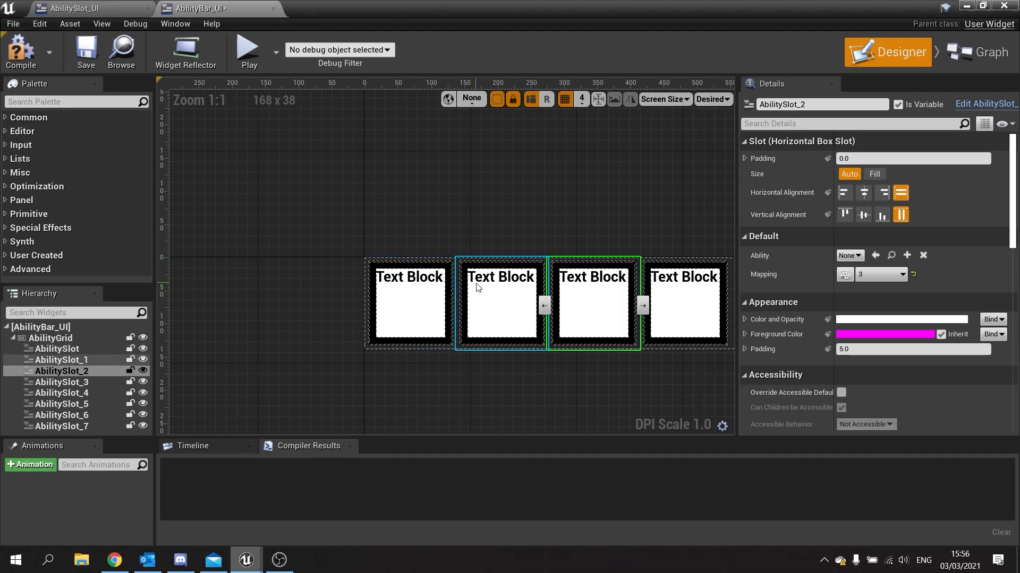
{"action": "left_click", "coordinate": [410, 277]}
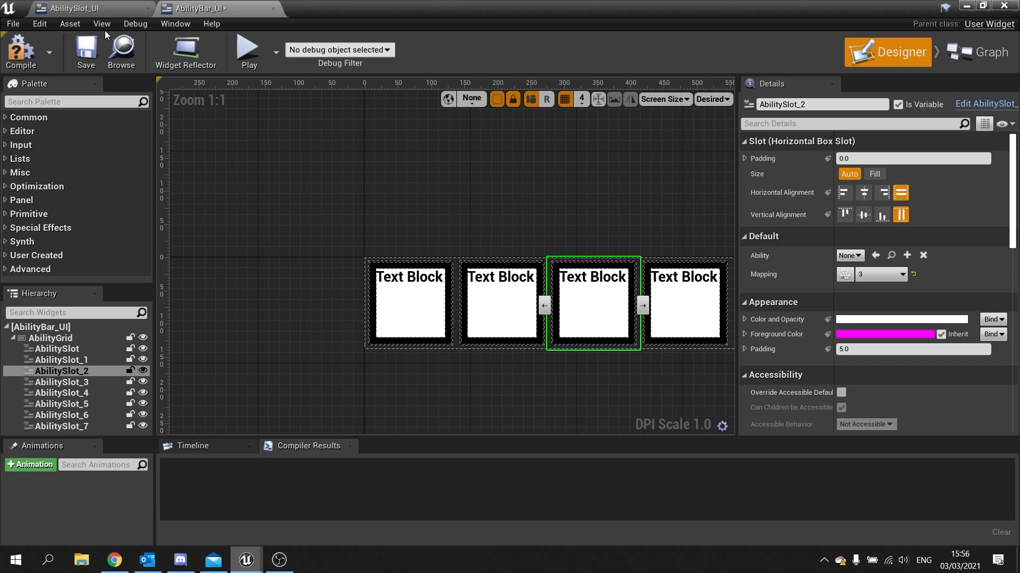
{"action": "left_click", "coordinate": [20, 51]}
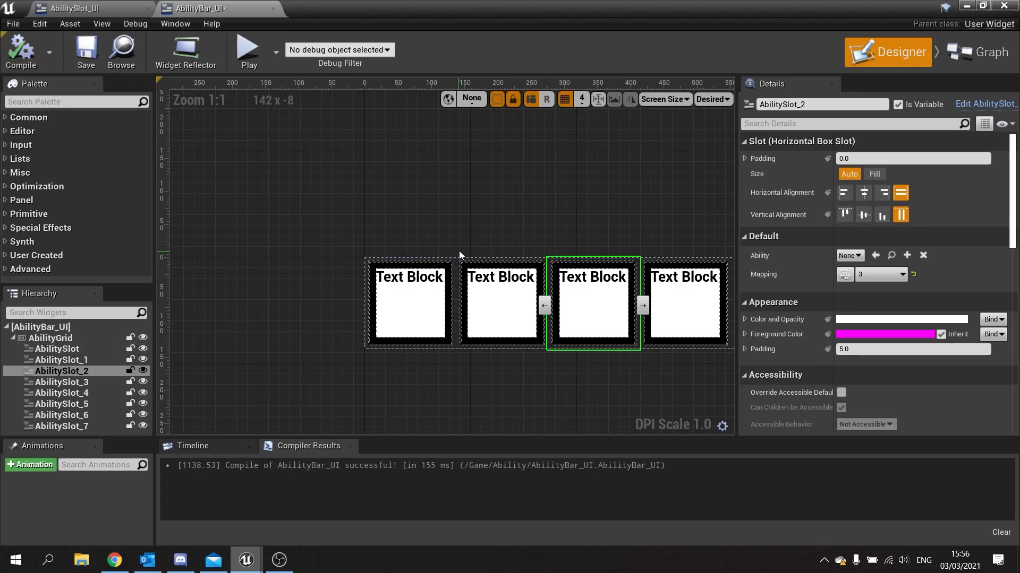
{"action": "left_click", "coordinate": [72, 8]}
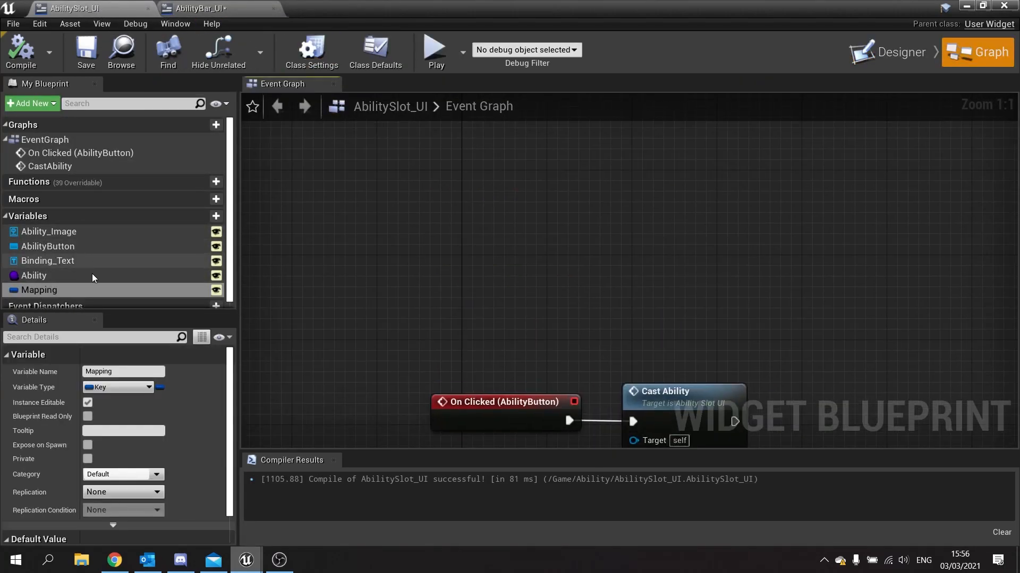
On Event Pre Construct, set Binding_Text to the Mapping key's display name.
{"action": "scroll", "scroll_direction": "down", "scroll_amount": 3}
{"action": "type", "text": "precon"}
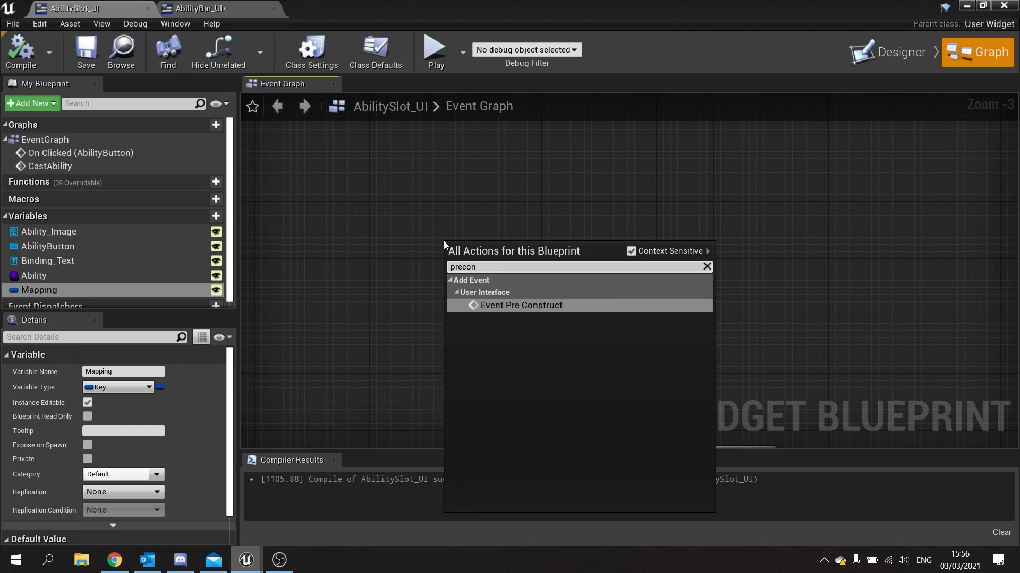
{"action": "left_click", "coordinate": [520, 304]}
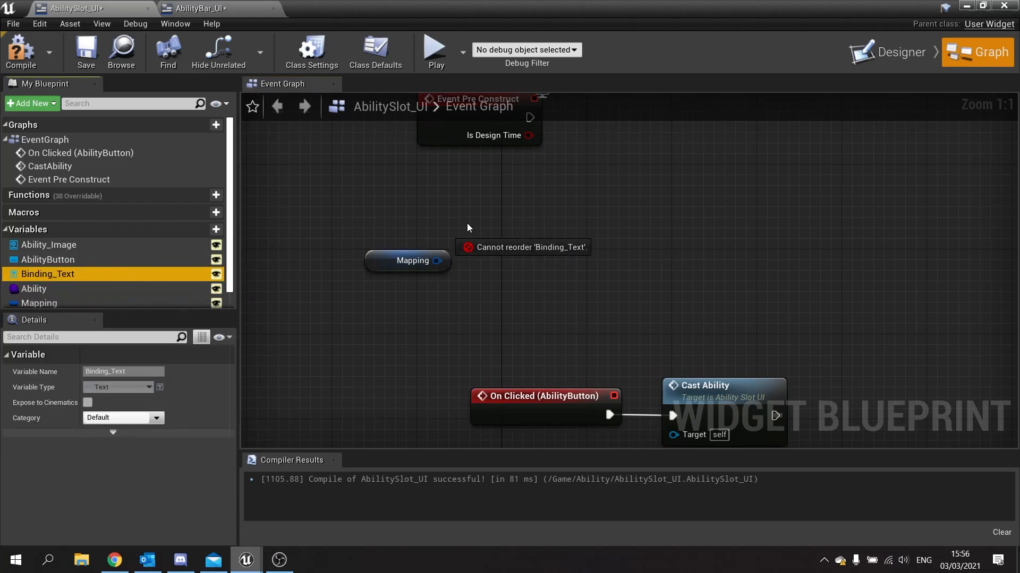
{"action": "left_click", "coordinate": [899, 52]}
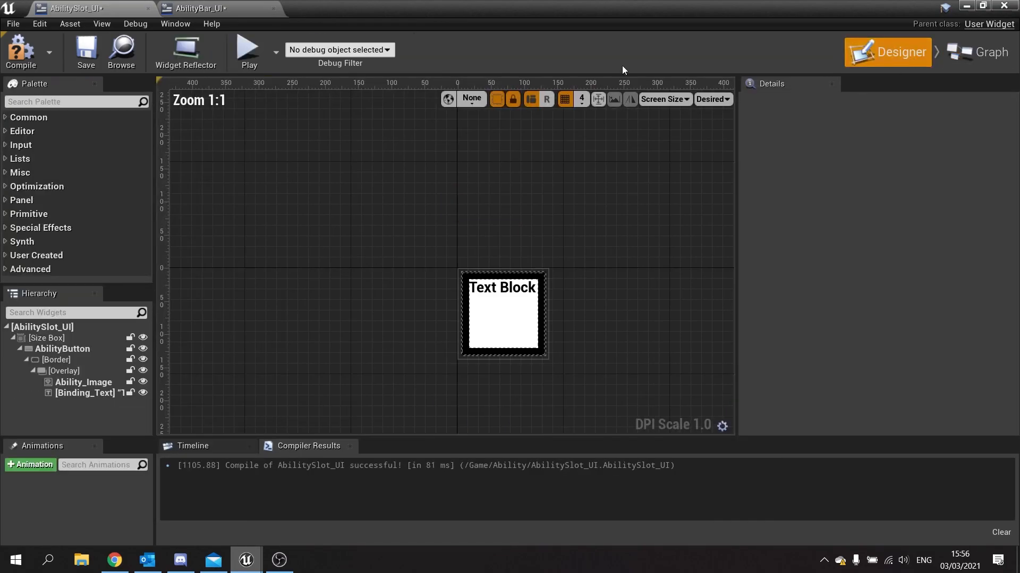
{"action": "left_click", "coordinate": [85, 393]}
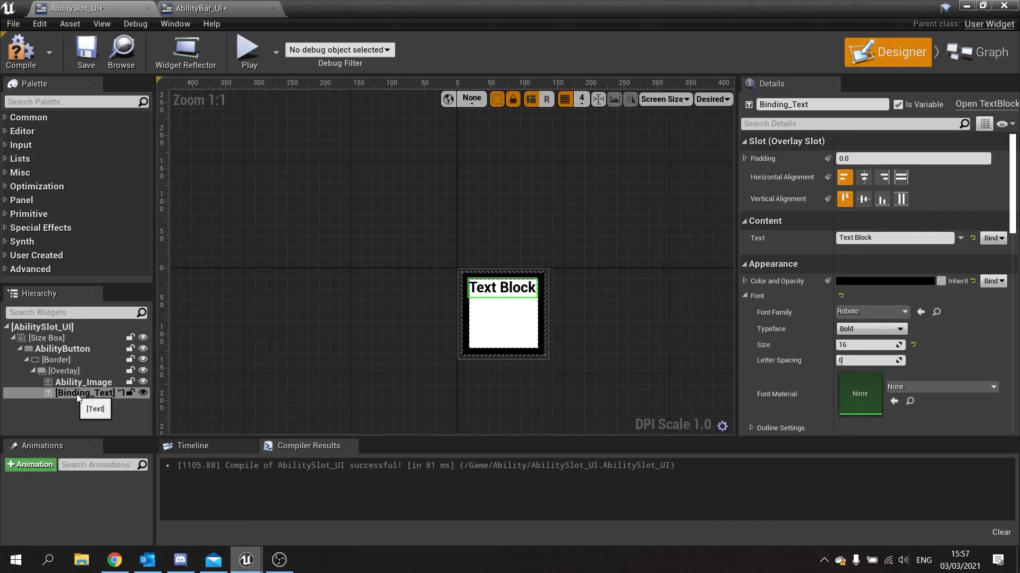
{"action": "mouse_move", "coordinate": [984, 52]}
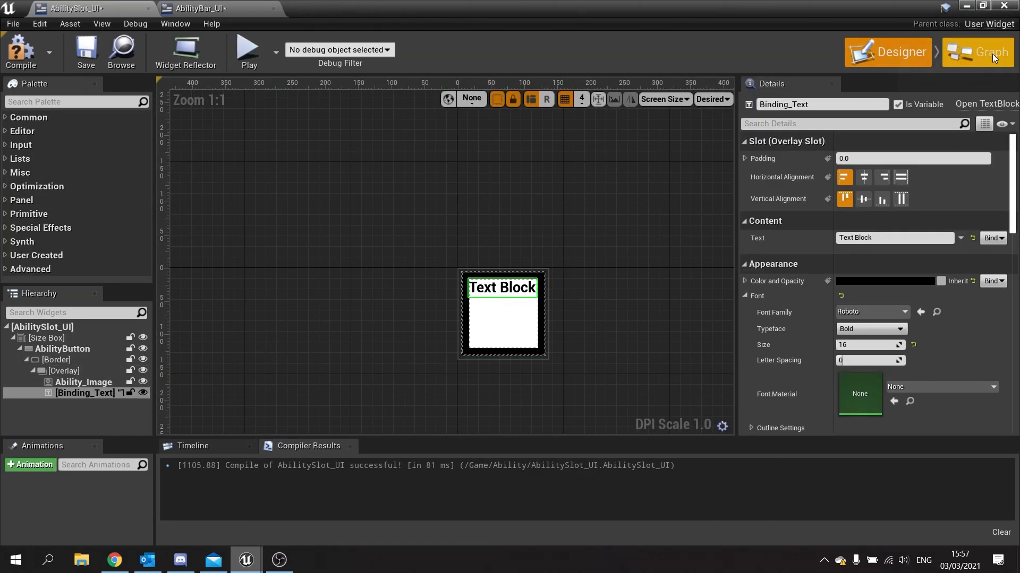
{"action": "left_click", "coordinate": [976, 52]}
{"action": "type", "text": "n"}
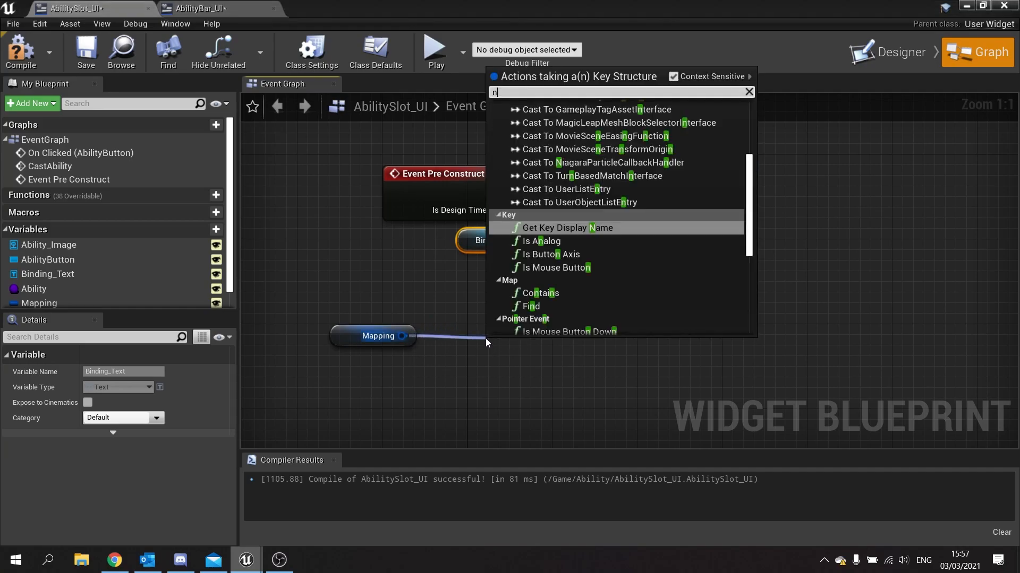
{"action": "type", "text": "am"}
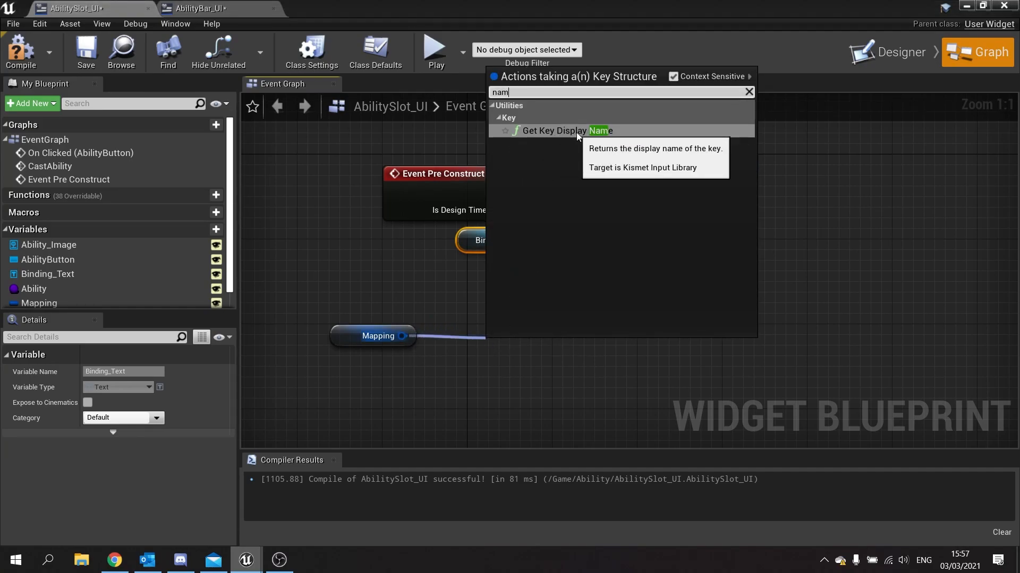
{"action": "left_click", "coordinate": [554, 131]}
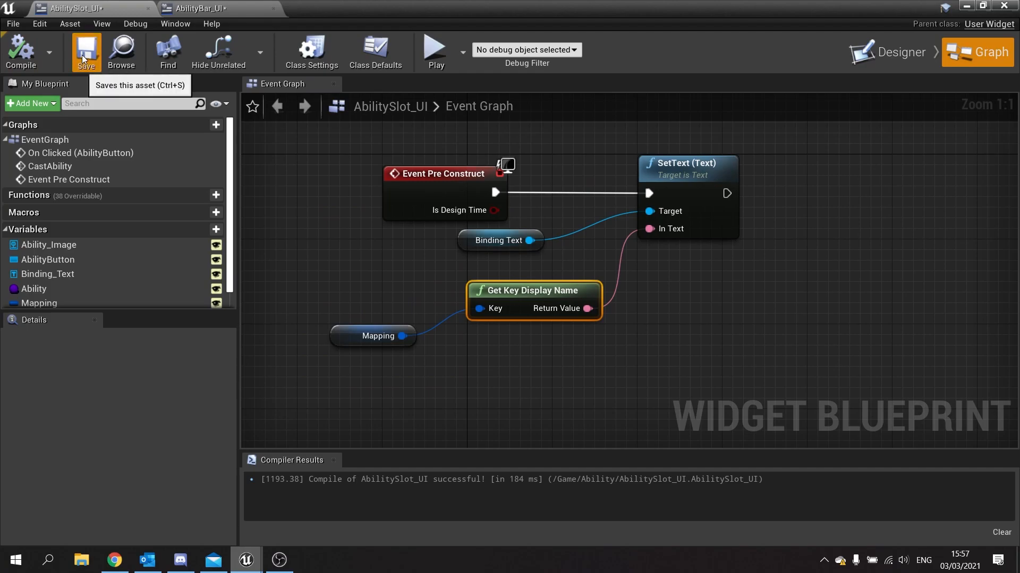
Save AbilitySlot_UI and return to the main level editor.
{"action": "left_click", "coordinate": [201, 8]}
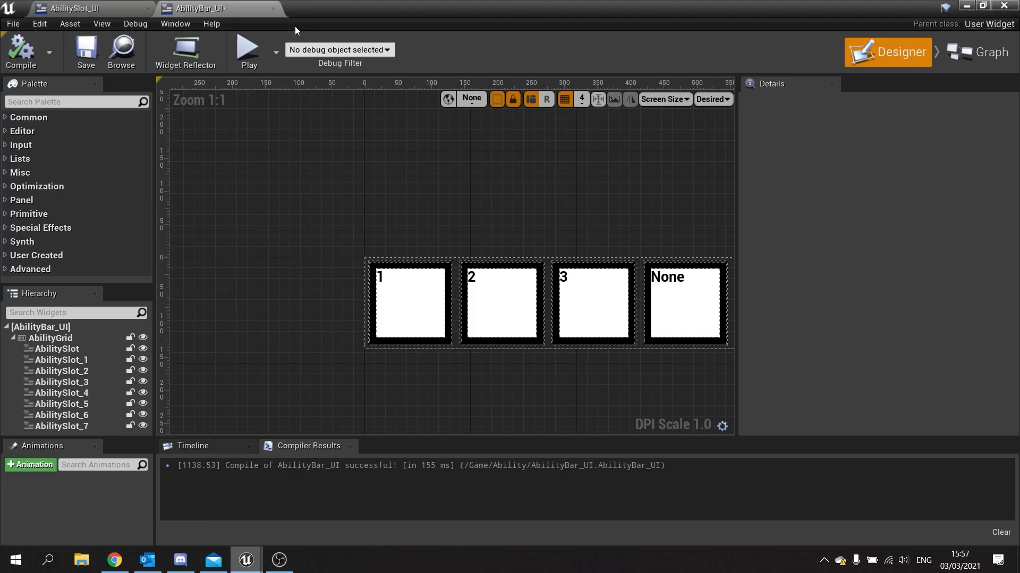
{"action": "left_click", "coordinate": [73, 8]}
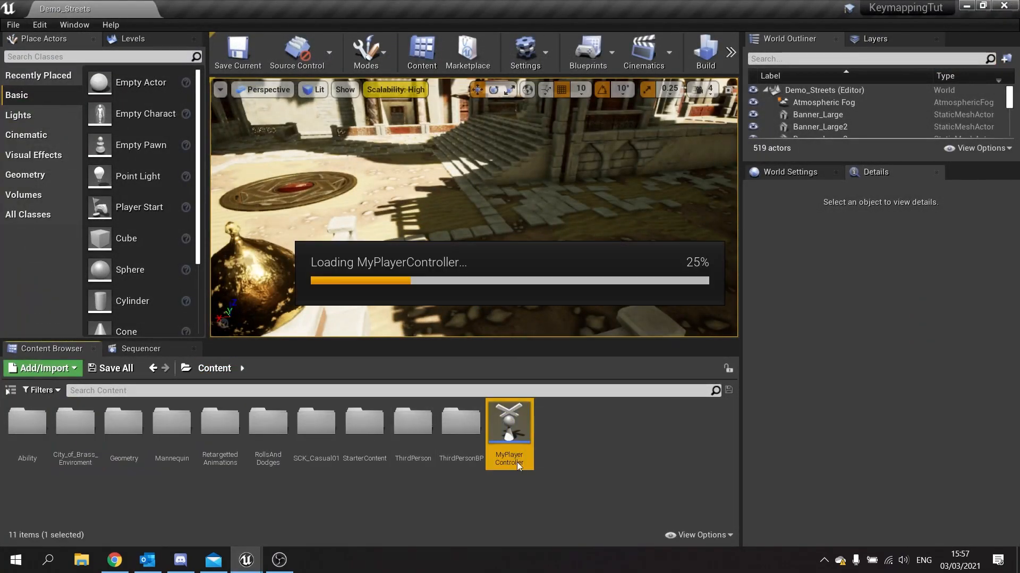
In MyPlayerController, add an Any Key event with Consume Input turned off.
{"action": "double_click", "coordinate": [509, 422]}
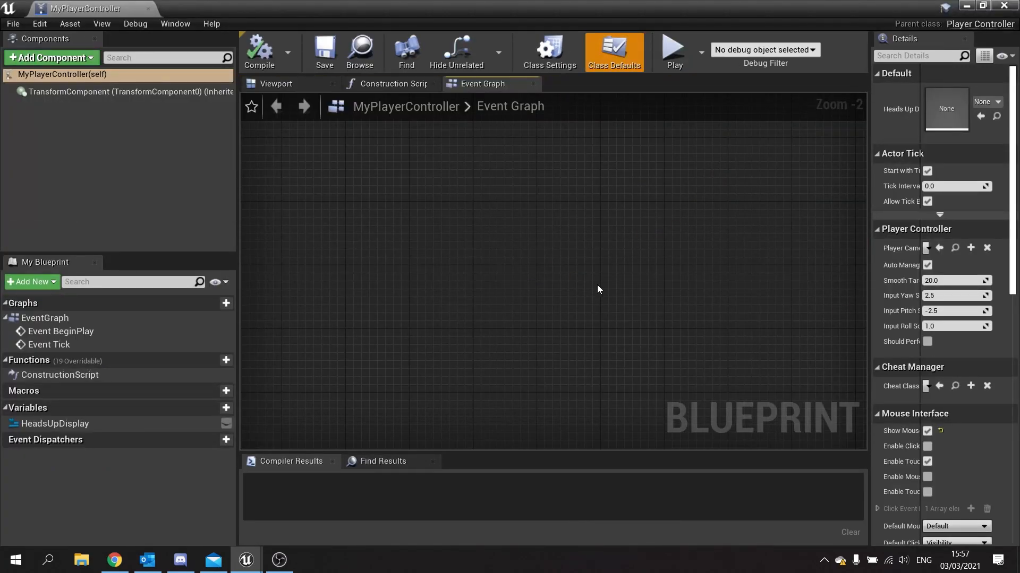
{"action": "mouse_move", "coordinate": [513, 216]}
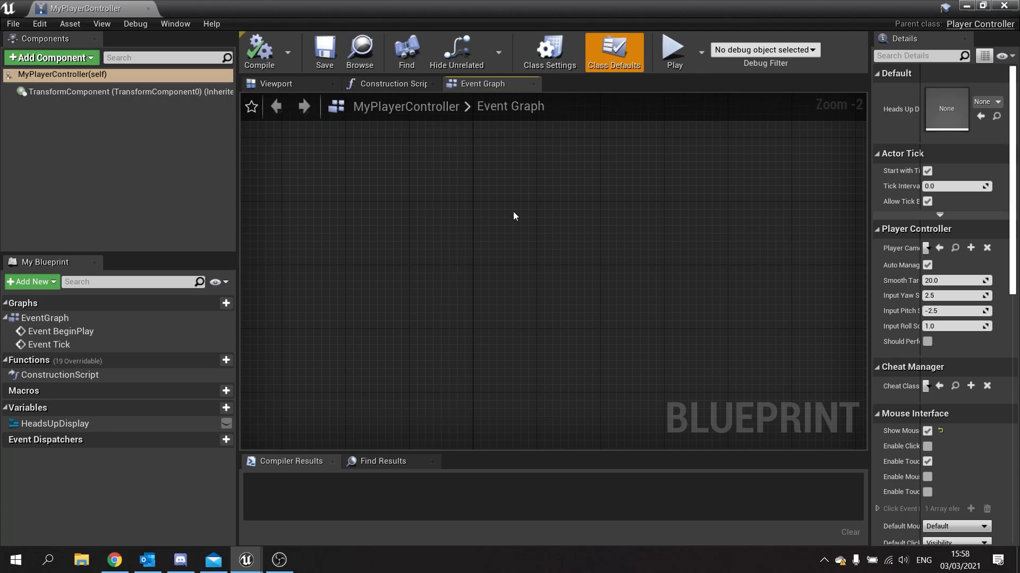
{"action": "right_click", "coordinate": [514, 216]}
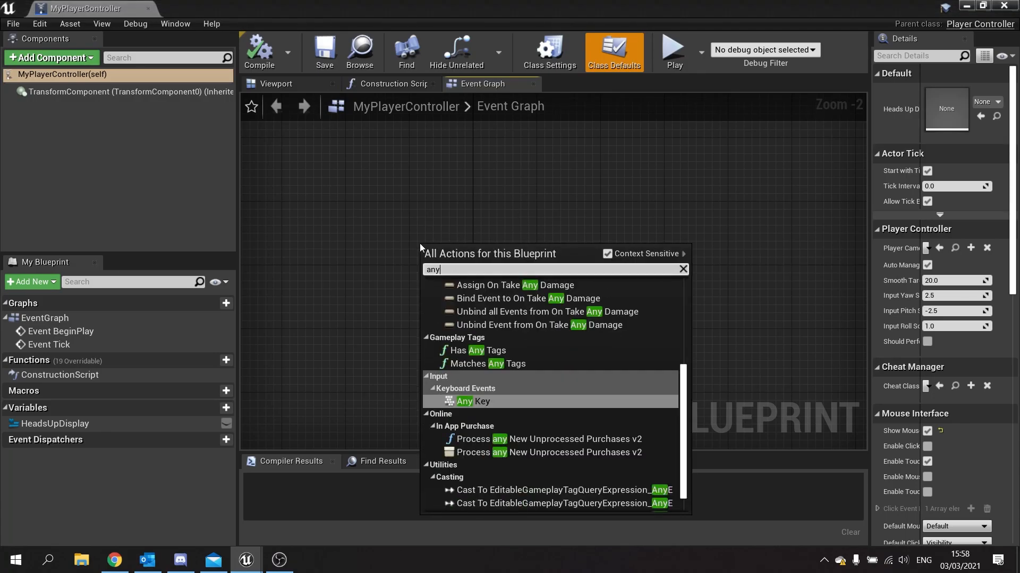
{"action": "left_click", "coordinate": [473, 402]}
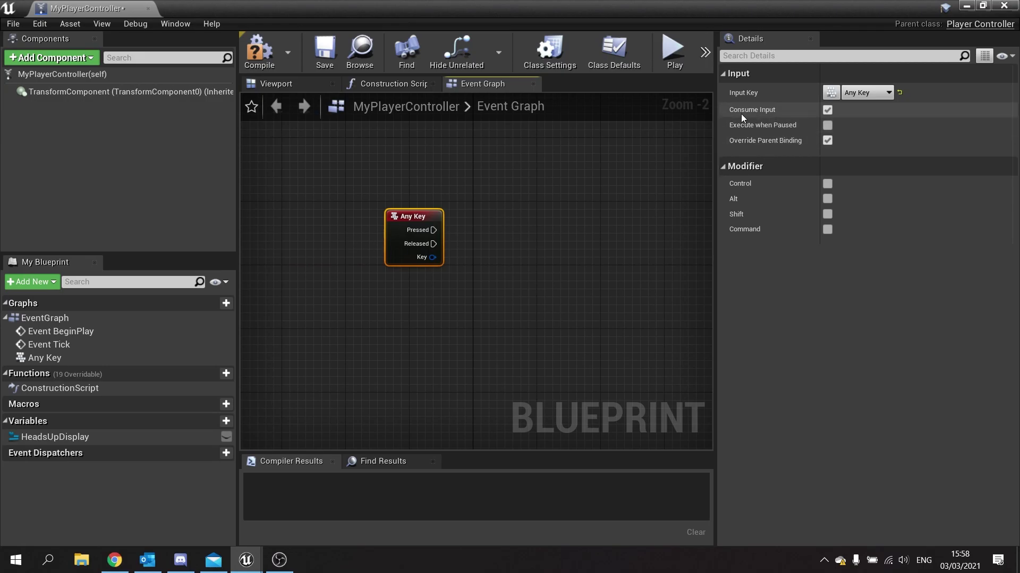
{"action": "left_click", "coordinate": [826, 110]}
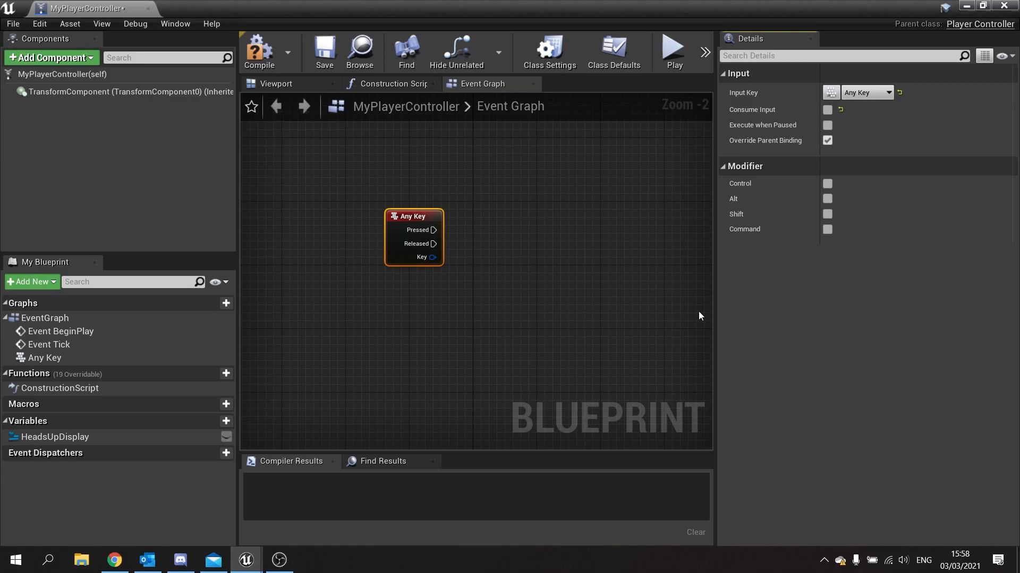
{"action": "mouse_move", "coordinate": [740, 178]}
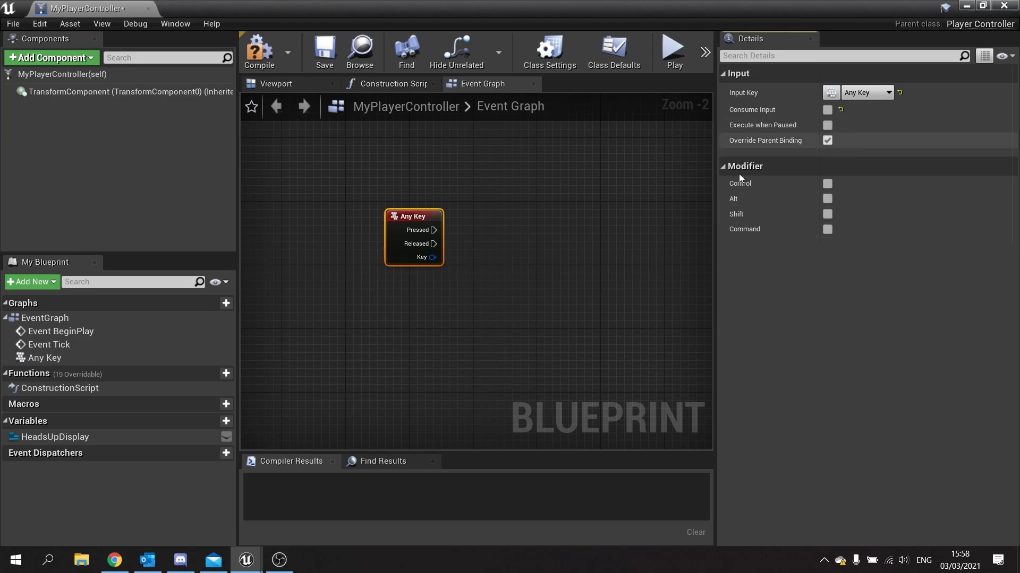
{"action": "left_click_drag", "start_coordinate": [413, 217], "coordinate": [350, 209]}
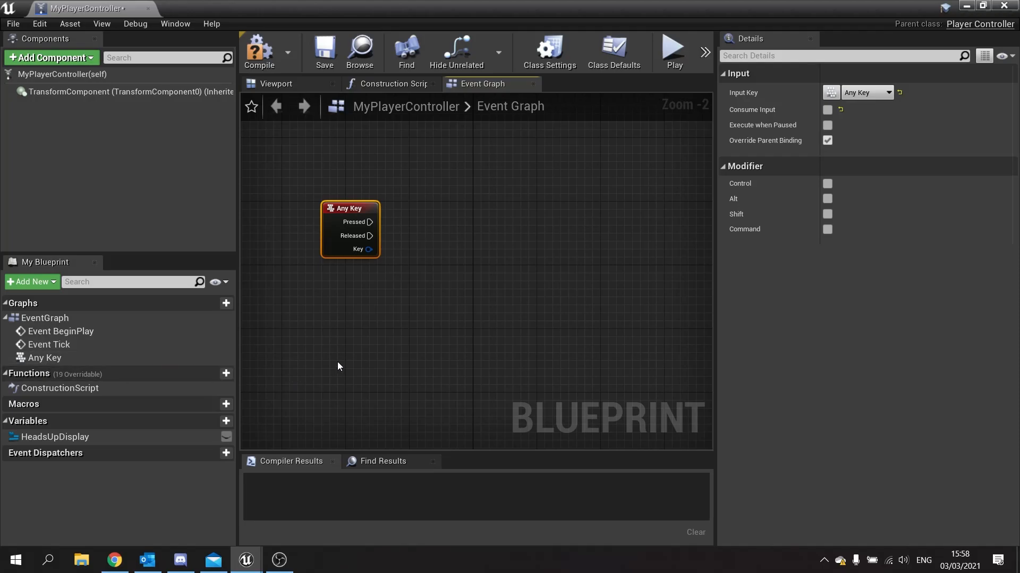
{"action": "mouse_move", "coordinate": [238, 377]}
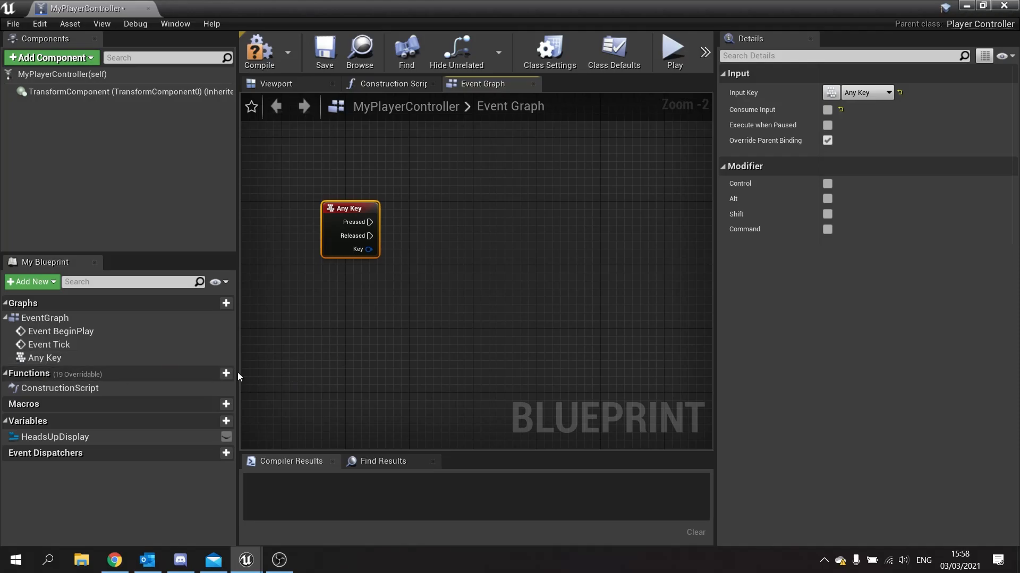
Create a CheckBindings function with one Key-structure input named Key.
{"action": "left_click", "coordinate": [226, 374]}
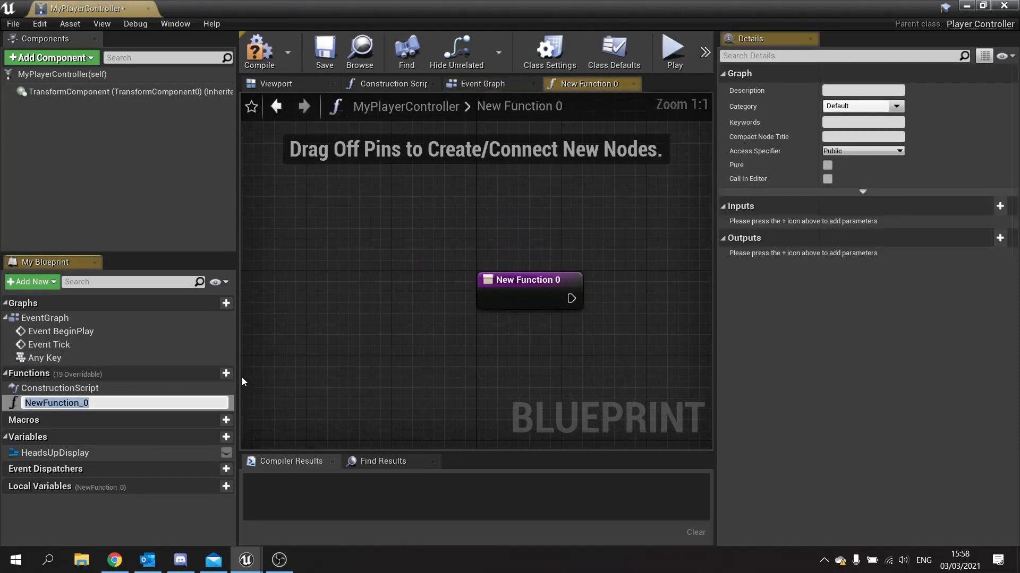
{"action": "type", "text": "CheckBindings"}
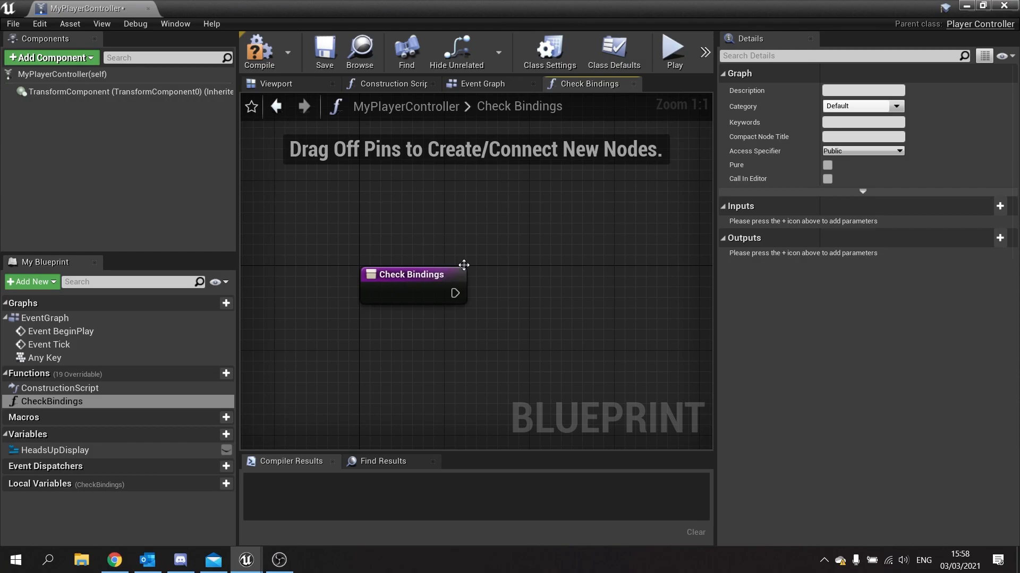
{"action": "left_click", "coordinate": [483, 84]}
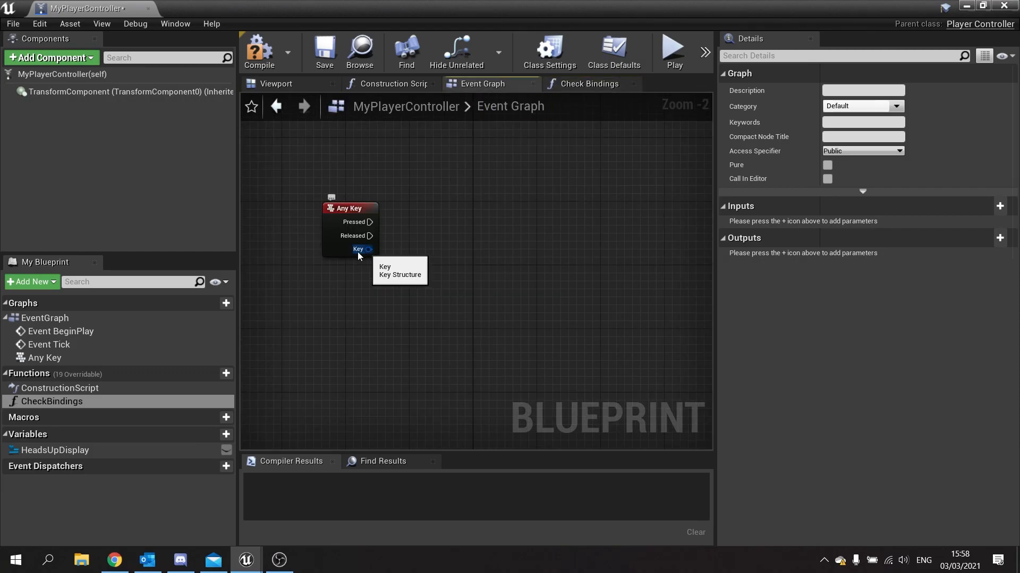
{"action": "left_click", "coordinate": [588, 83]}
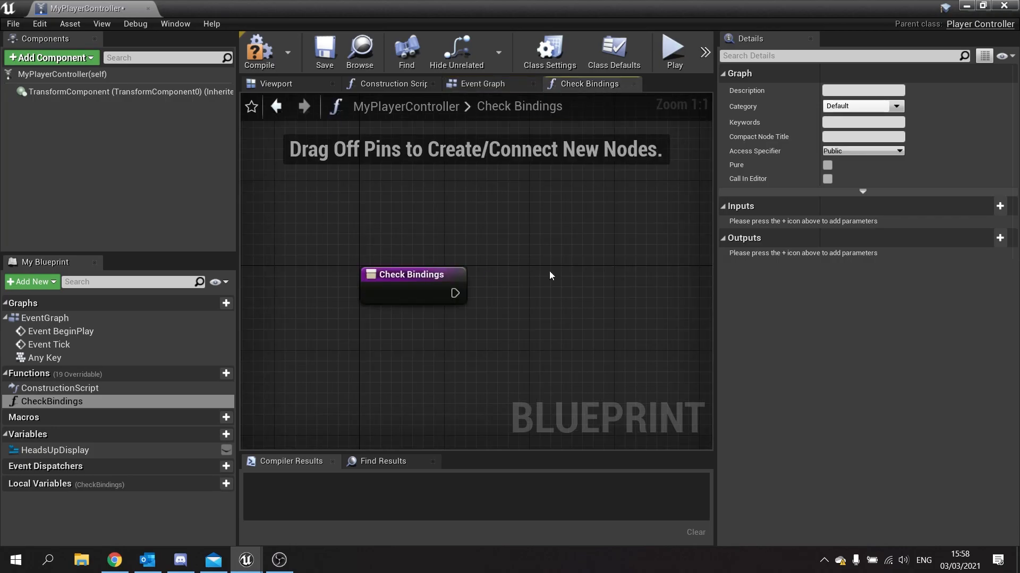
{"action": "left_click", "coordinate": [1000, 206]}
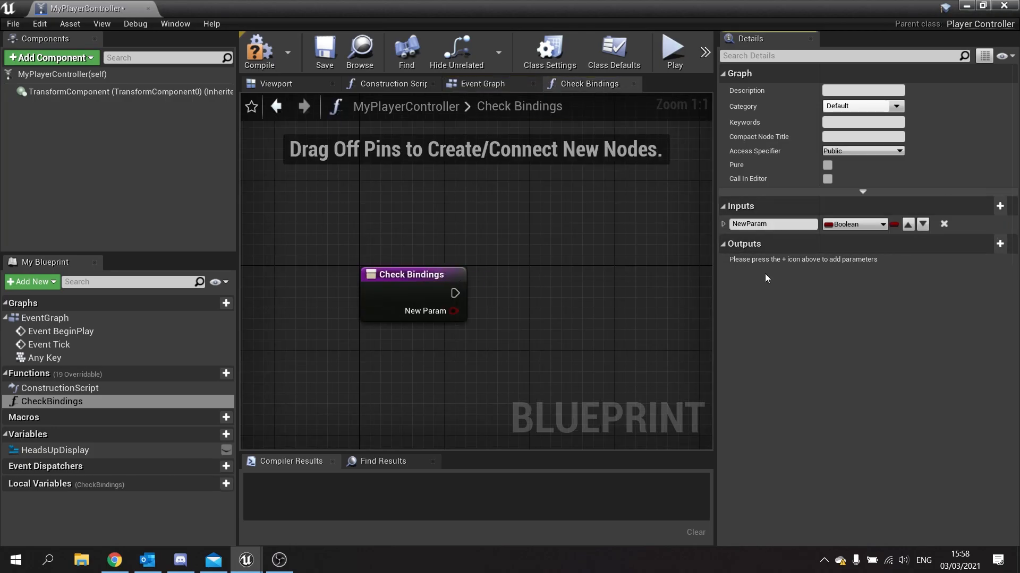
{"action": "type", "text": "Ke"}
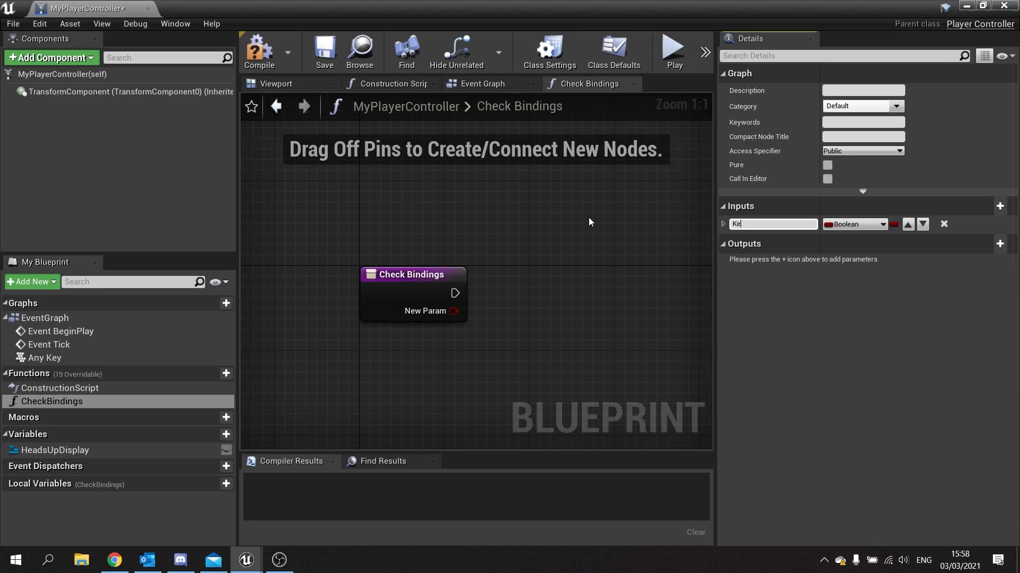
{"action": "left_click", "coordinate": [854, 223]}
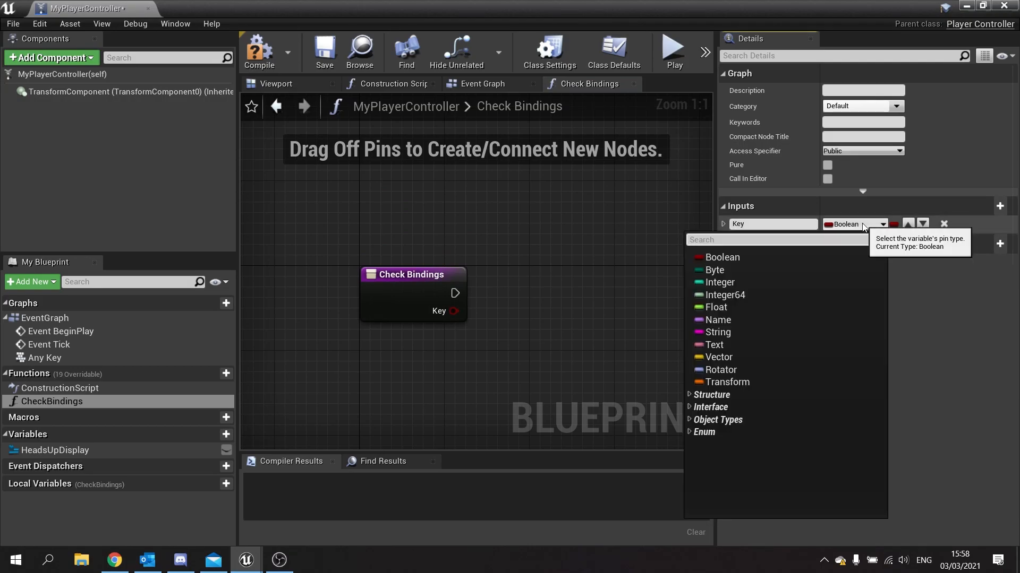
{"action": "type", "text": "key"}
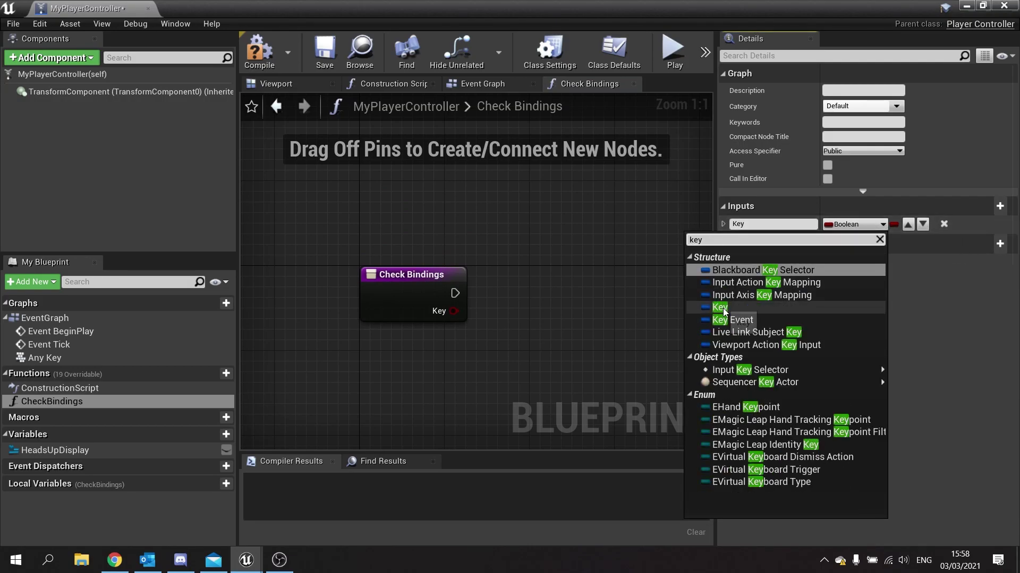
{"action": "left_click", "coordinate": [719, 307]}
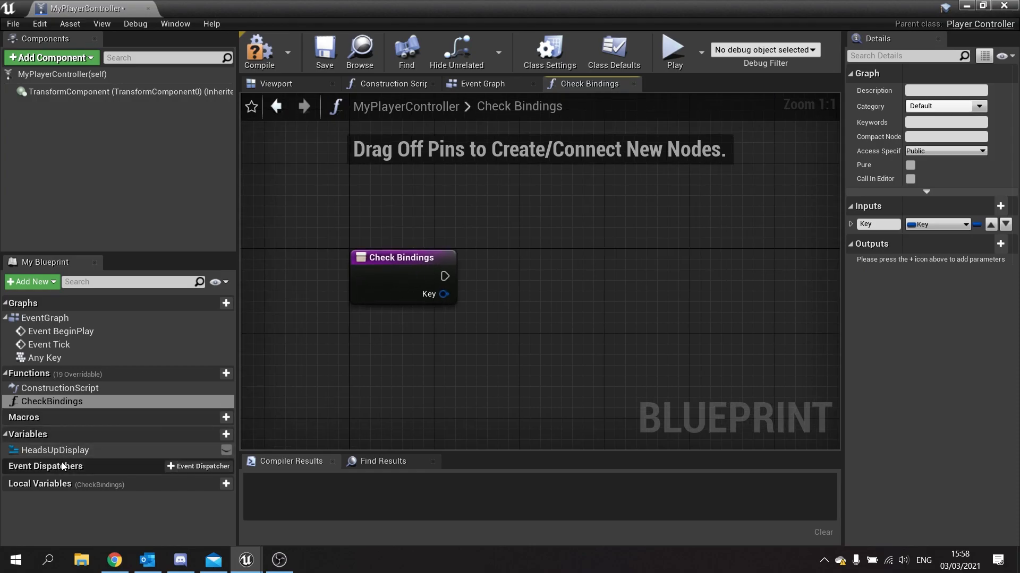
{"action": "mouse_move", "coordinate": [55, 449]}
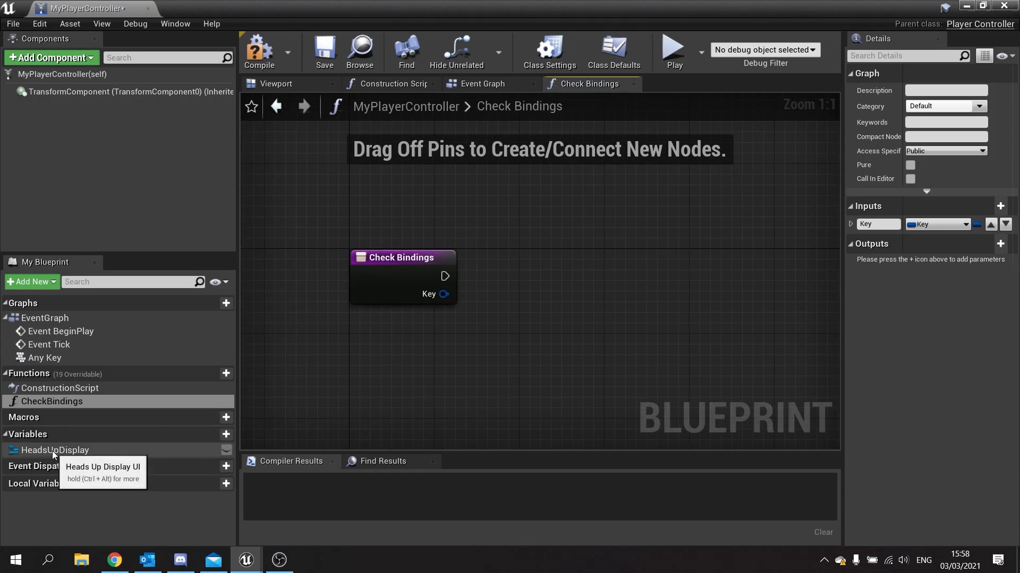
{"action": "mouse_move", "coordinate": [195, 433]}
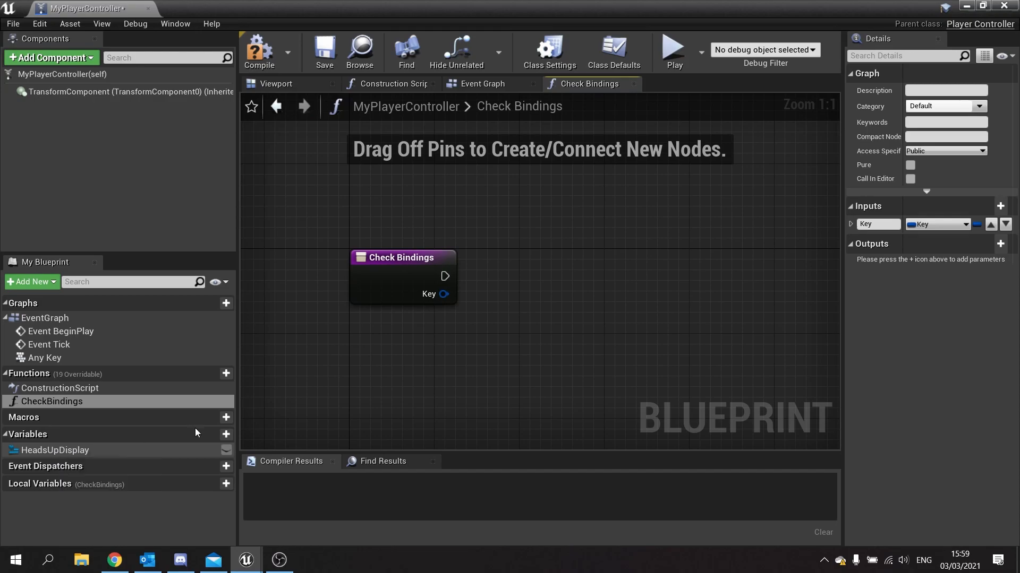
In CheckBindings, chain Get Ability Bar UI into Get Ability Grid.
{"action": "left_click", "coordinate": [483, 84]}
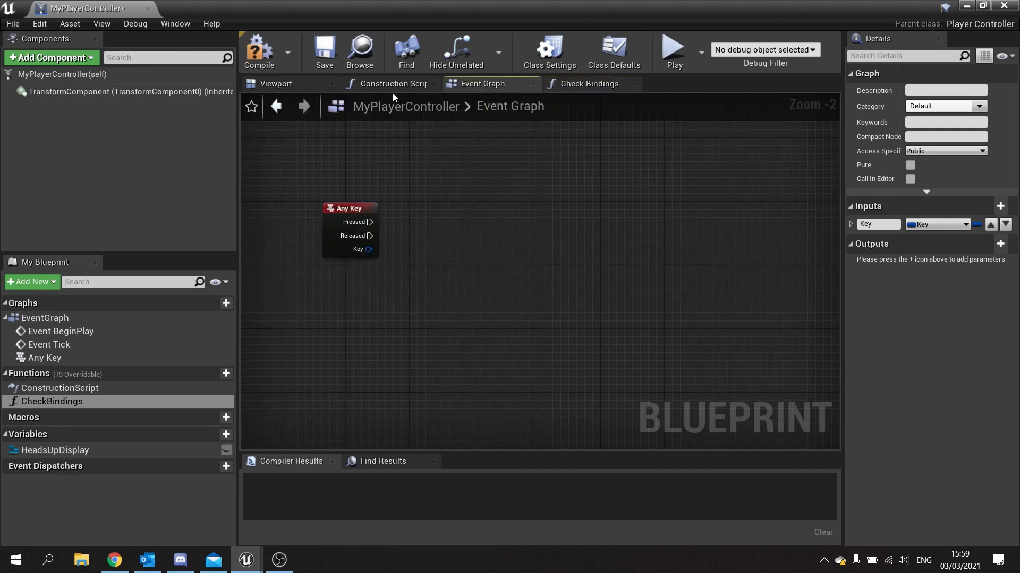
{"action": "scroll", "scroll_direction": "down", "scroll_amount": 3}
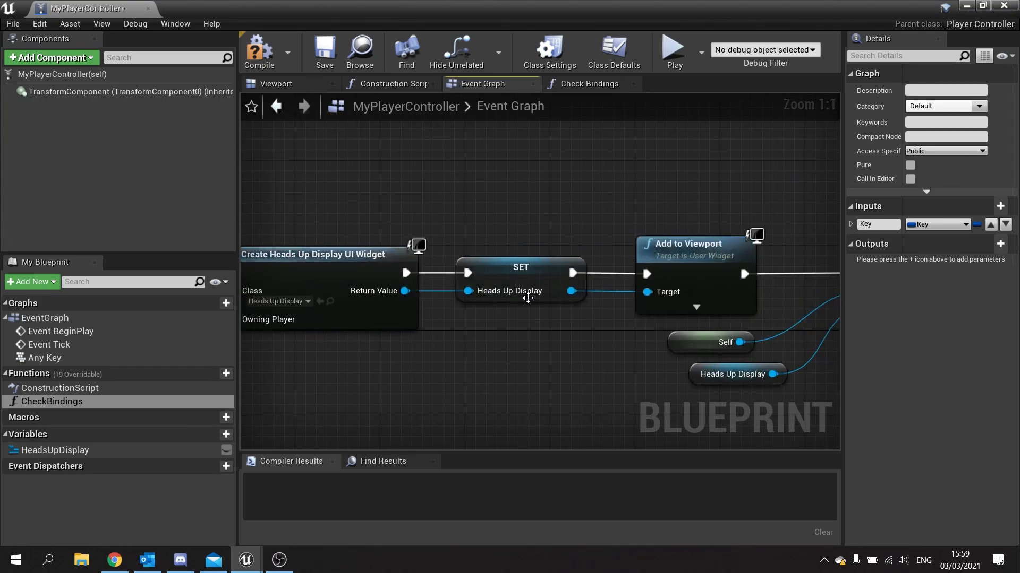
{"action": "left_click", "coordinate": [588, 84]}
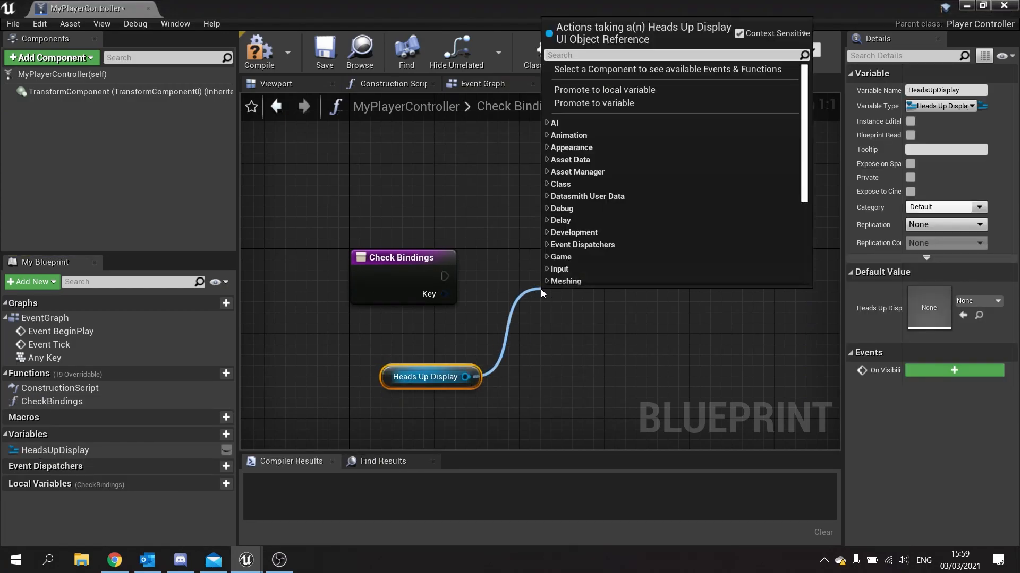
{"action": "type", "text": "get ability"}
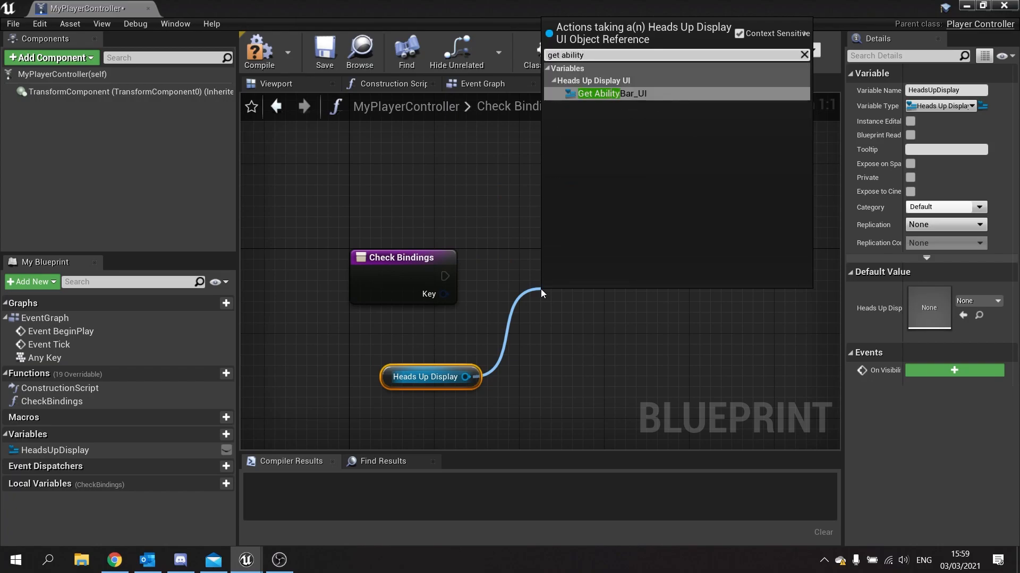
{"action": "left_click", "coordinate": [611, 93]}
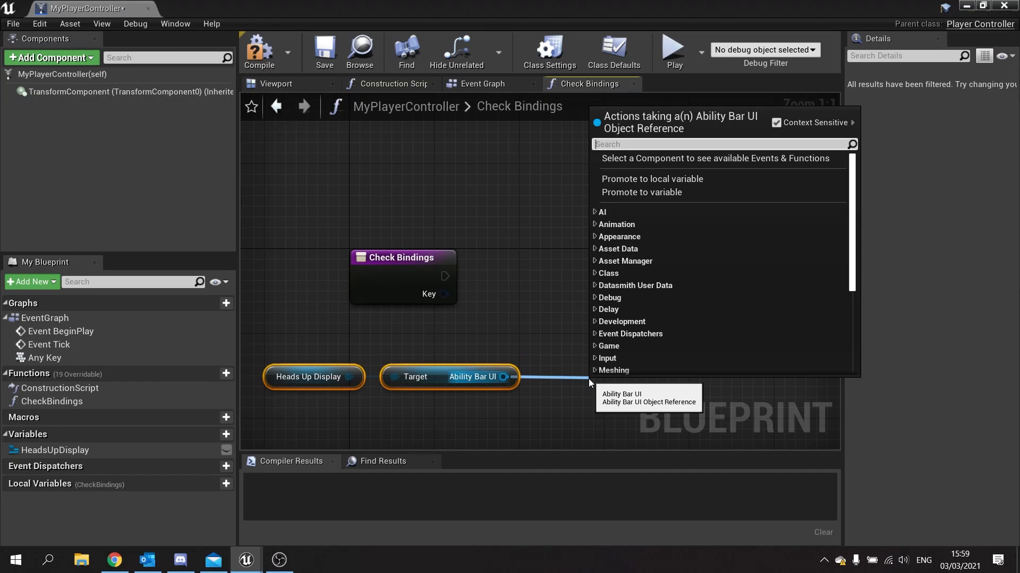
{"action": "type", "text": "childre"}
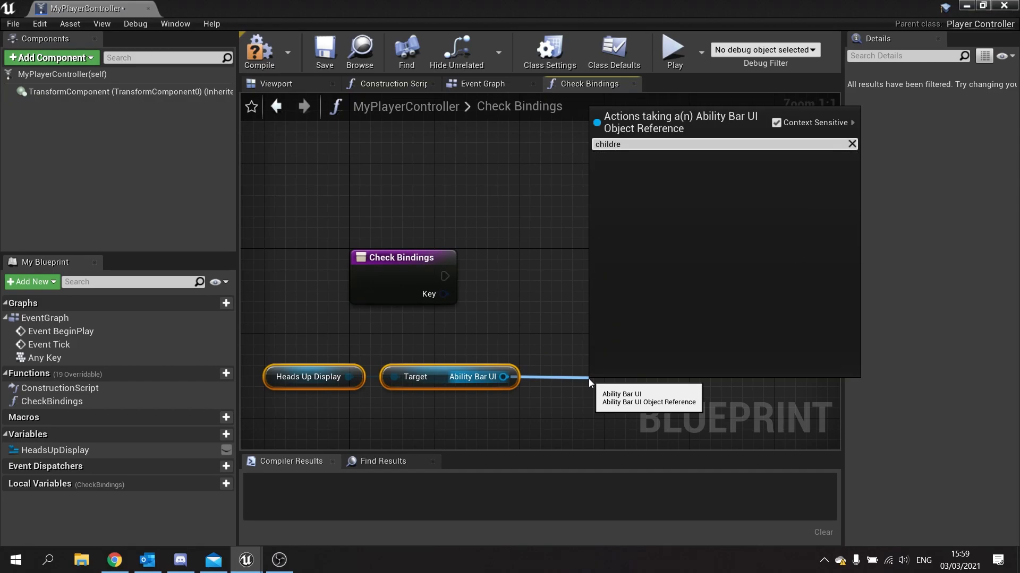
{"action": "left_click", "coordinate": [852, 144]}
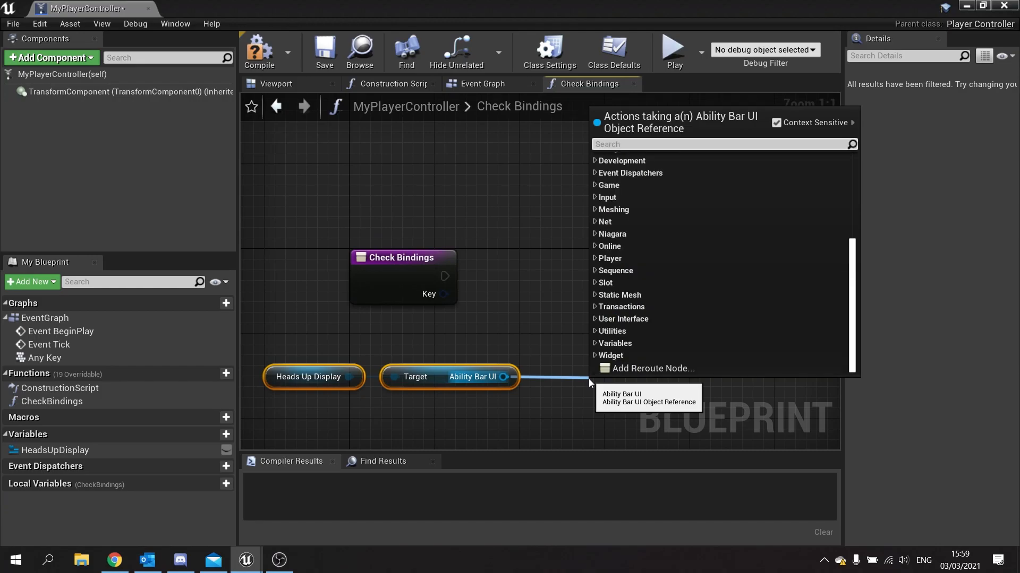
{"action": "type", "text": "get a"}
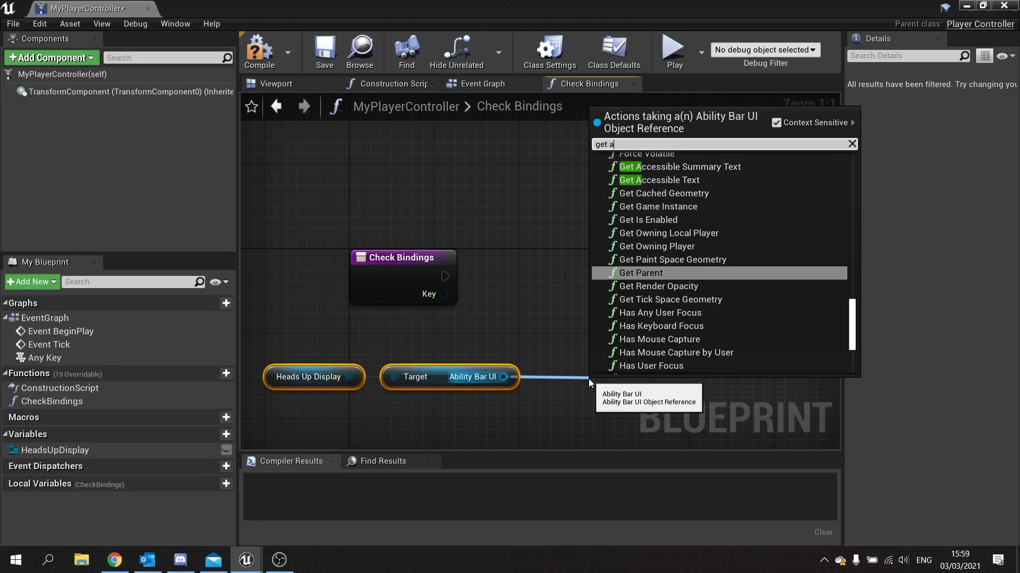
{"action": "type", "text": "bili"}
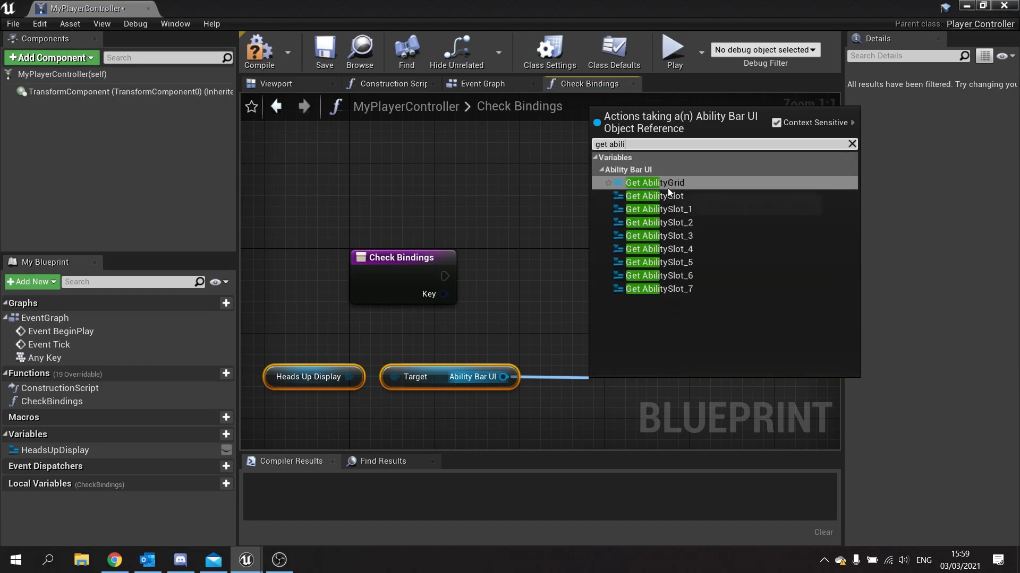
{"action": "left_click", "coordinate": [659, 182]}
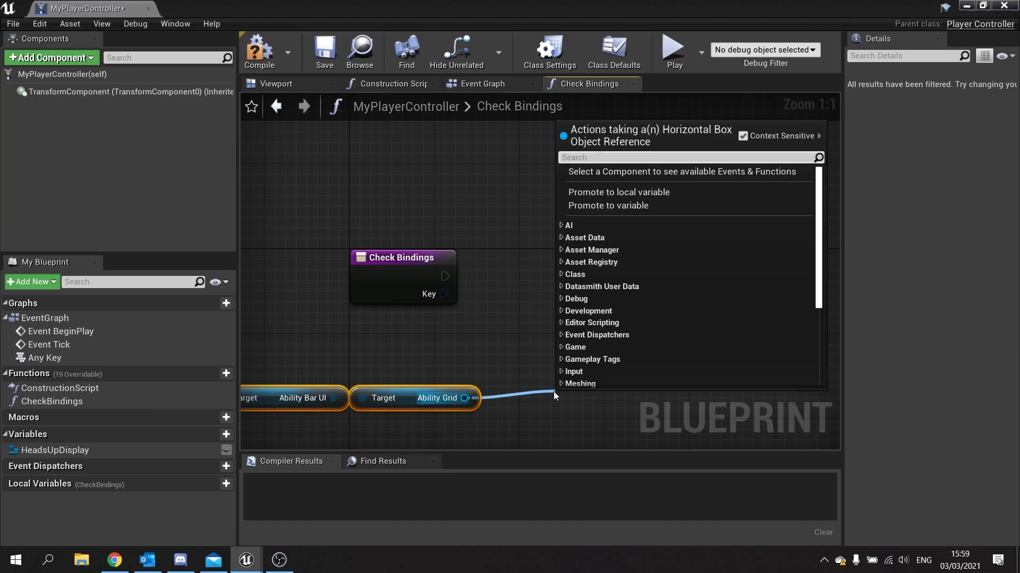
Get all Ability Grid children, loop over them, and cast each to AbilitySlot_UI.
{"action": "type", "text": "childre"}
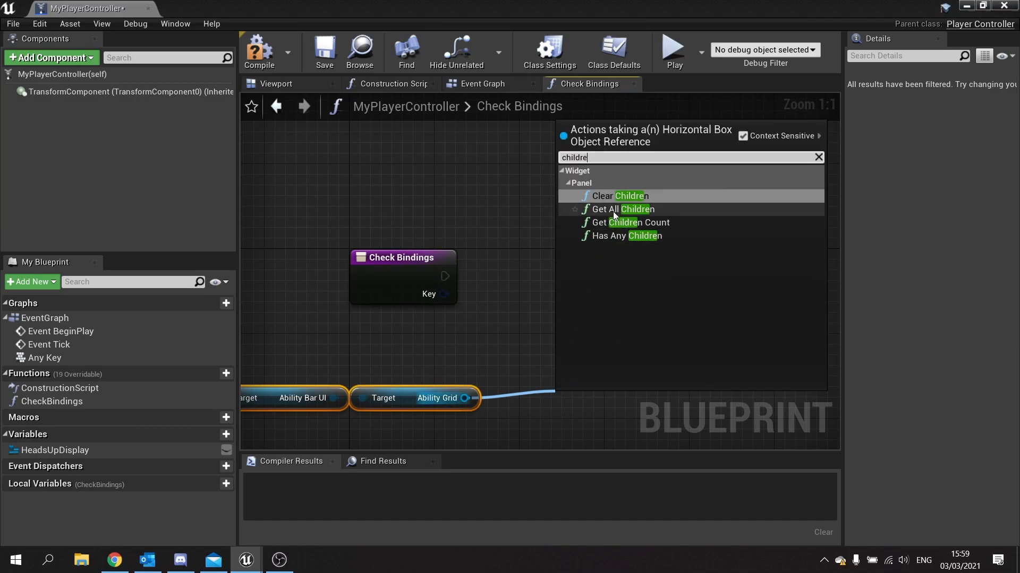
{"action": "left_click", "coordinate": [622, 208]}
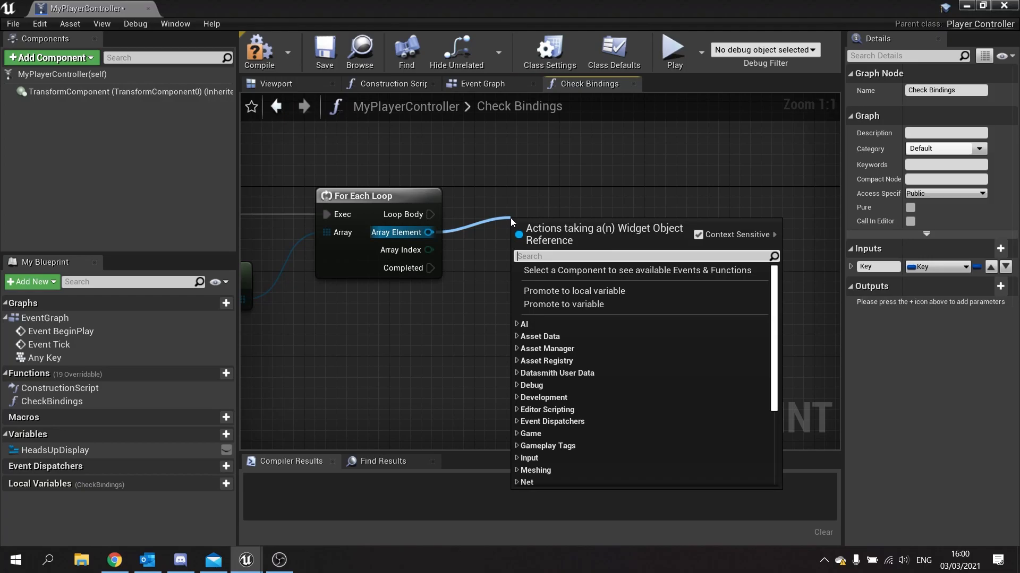
{"action": "type", "text": "cast to abi"}
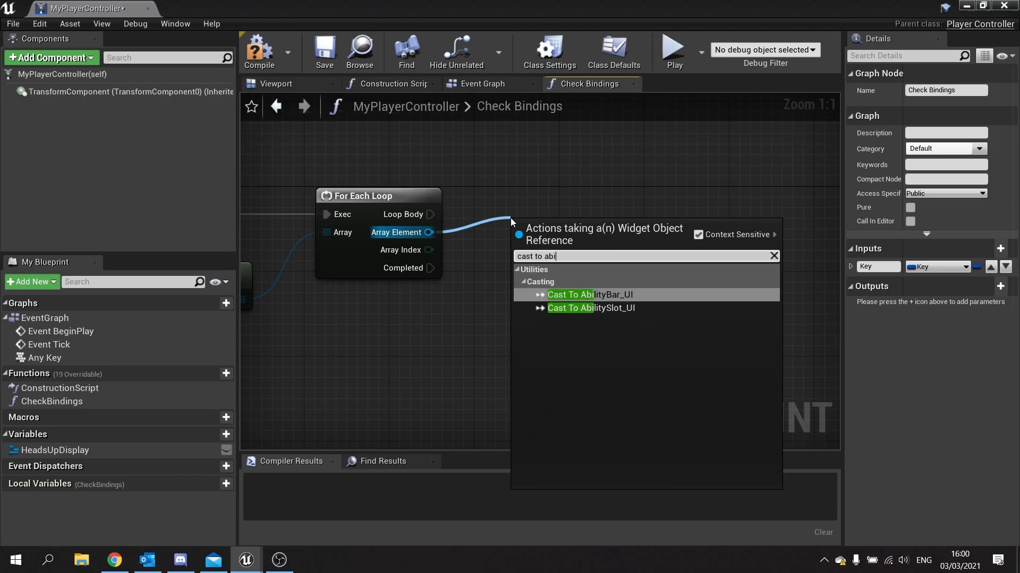
{"action": "left_click", "coordinate": [590, 308]}
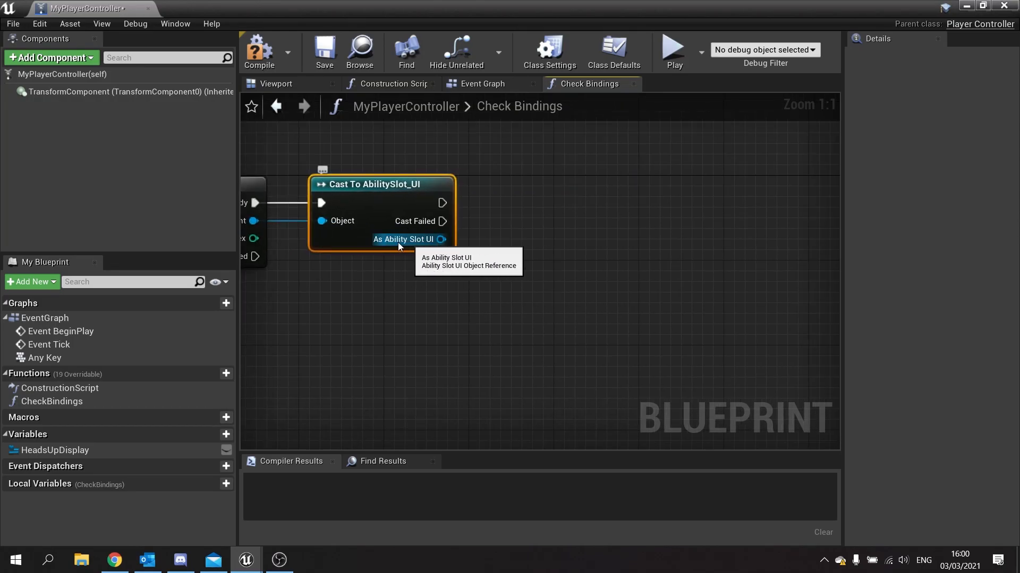
{"action": "mouse_move", "coordinate": [429, 248]}
{"action": "type", "text": "mapp"}
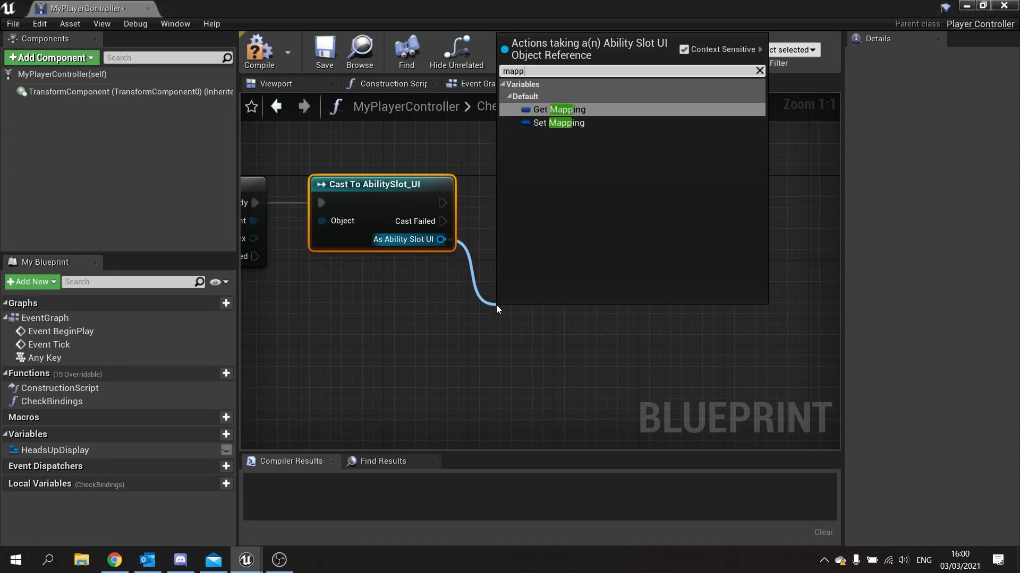
Compare each slot's Mapping with the Key input using an Equal node.
{"action": "left_click", "coordinate": [548, 109]}
{"action": "type", "text": "get"}
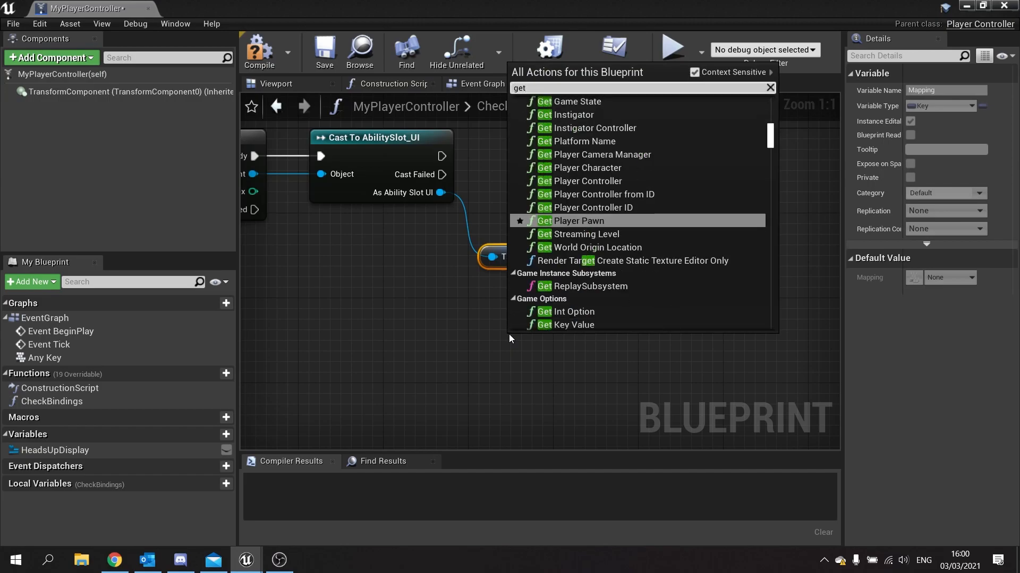
{"action": "type", "text": "key"}
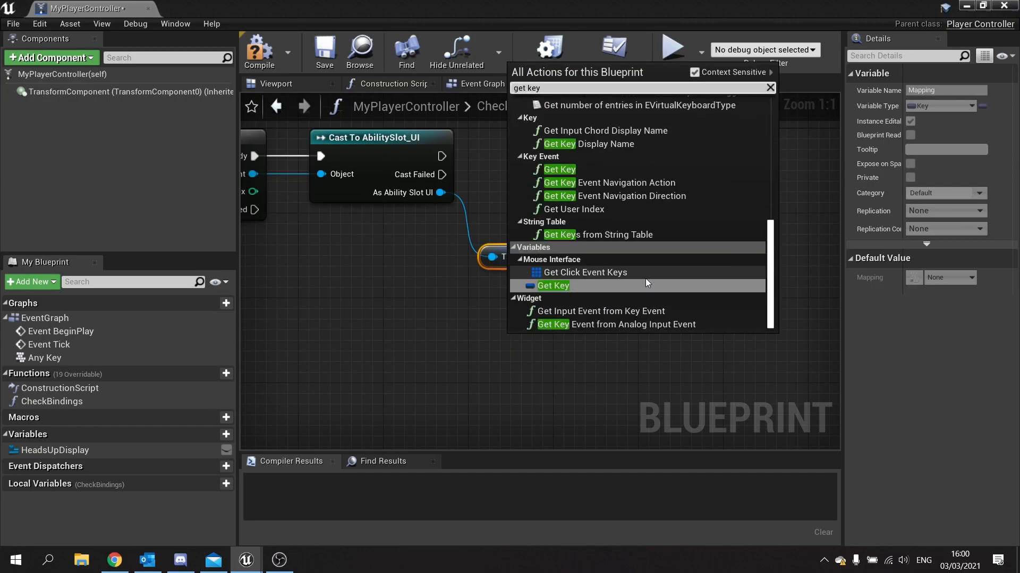
{"action": "left_click", "coordinate": [553, 285]}
{"action": "type", "text": "="}
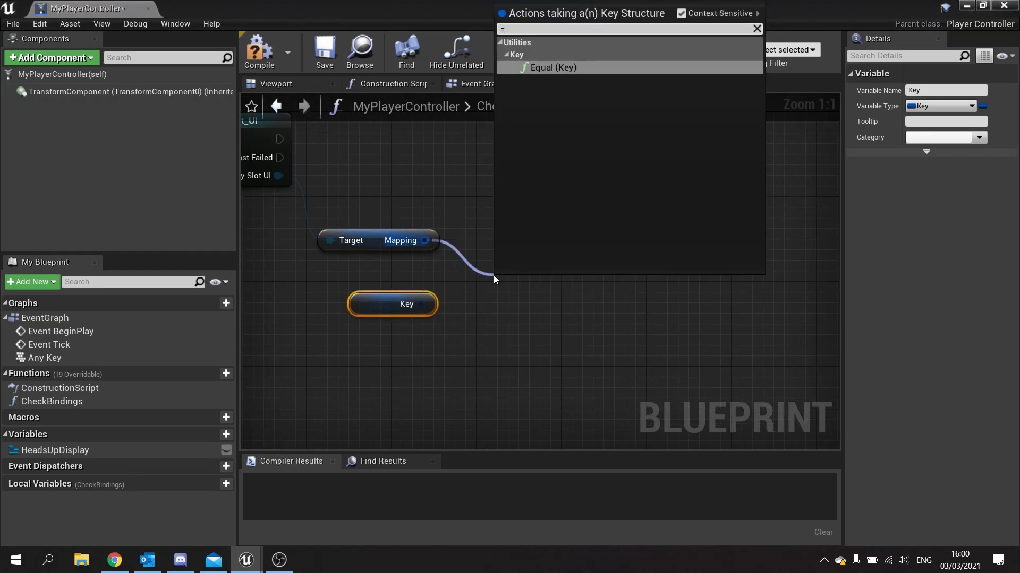
{"action": "left_click", "coordinate": [551, 67]}
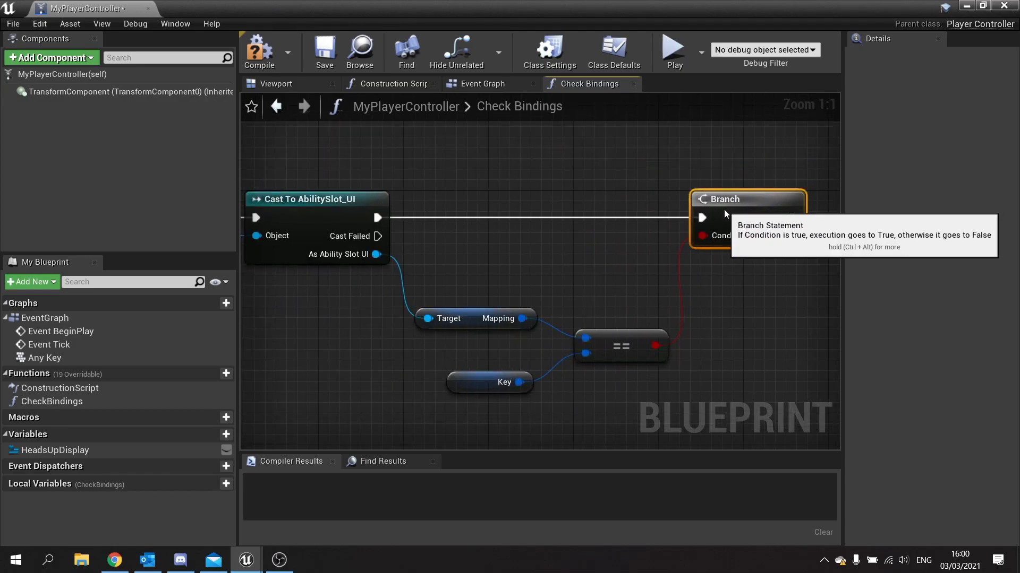
{"action": "mouse_move", "coordinate": [376, 255]}
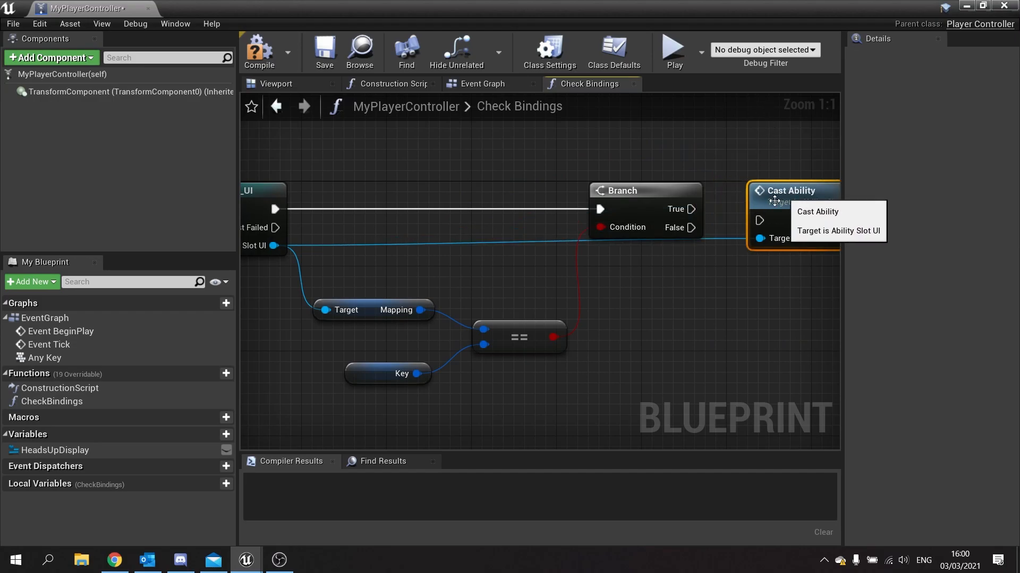
{"action": "scroll", "scroll_direction": "down", "scroll_amount": 3}
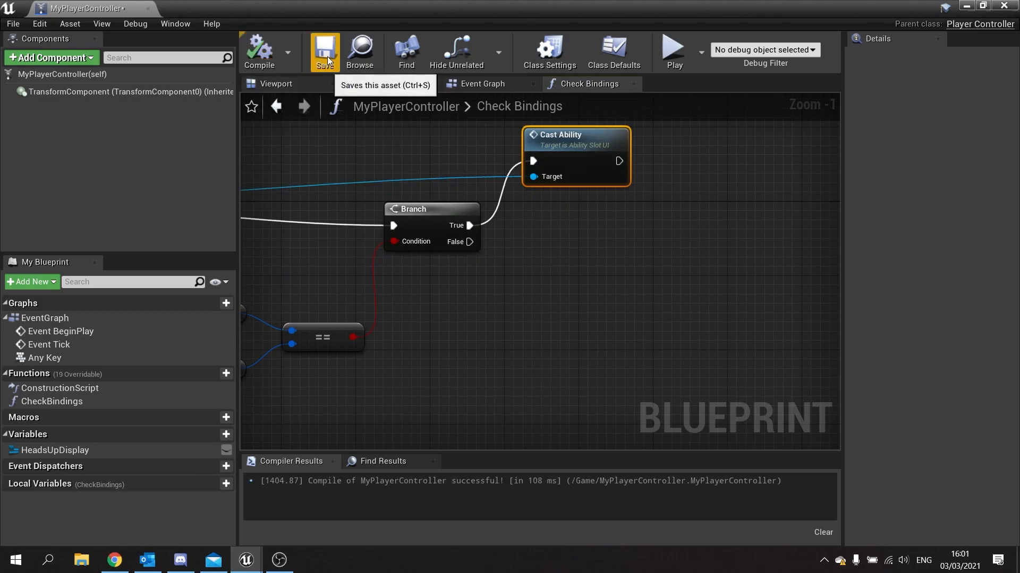
Save MyPlayerController and zoom out to review the CheckBindings graph.
{"action": "left_click", "coordinate": [324, 52]}
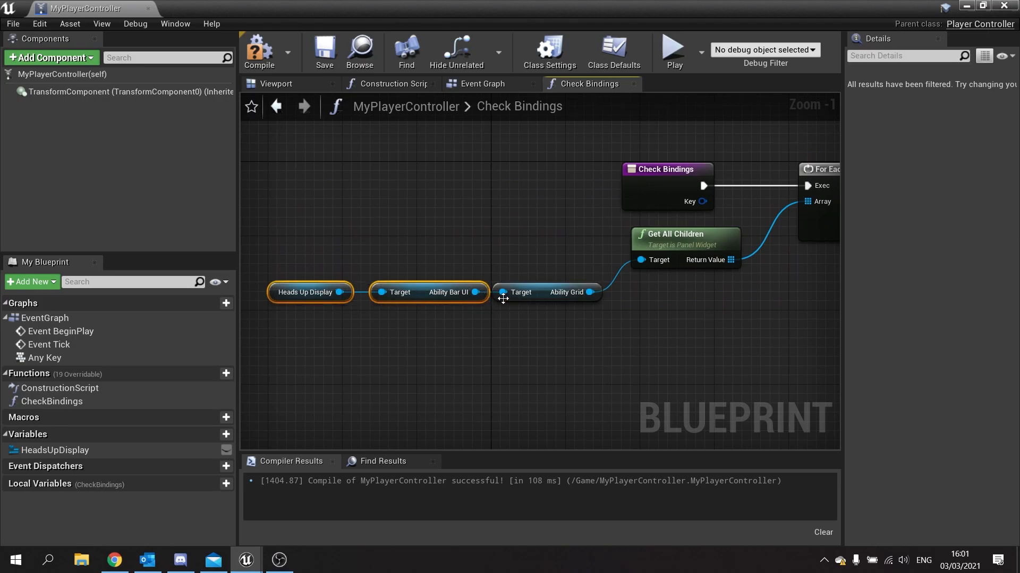
{"action": "left_click", "coordinate": [546, 293]}
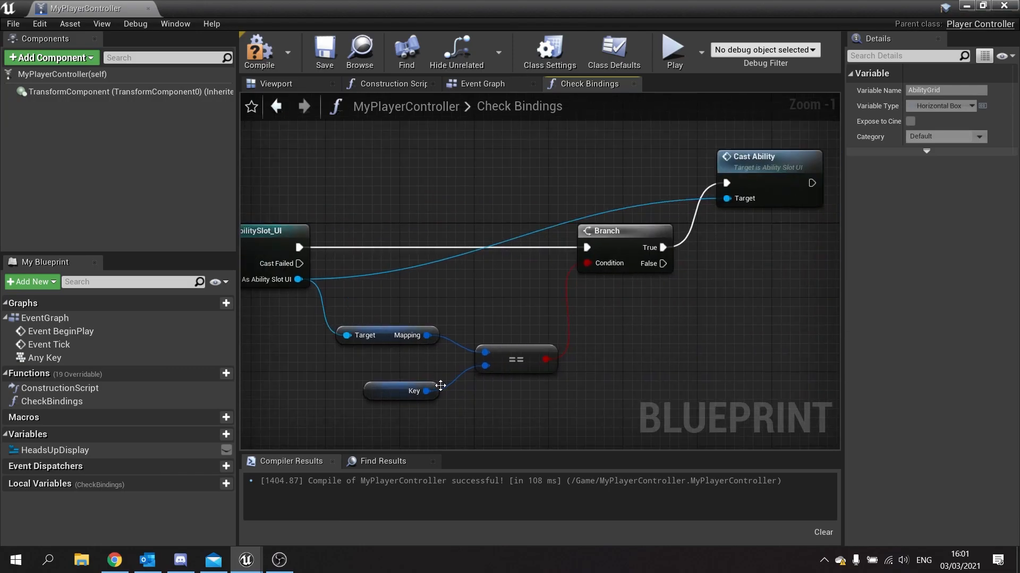
{"action": "mouse_move", "coordinate": [586, 252]}
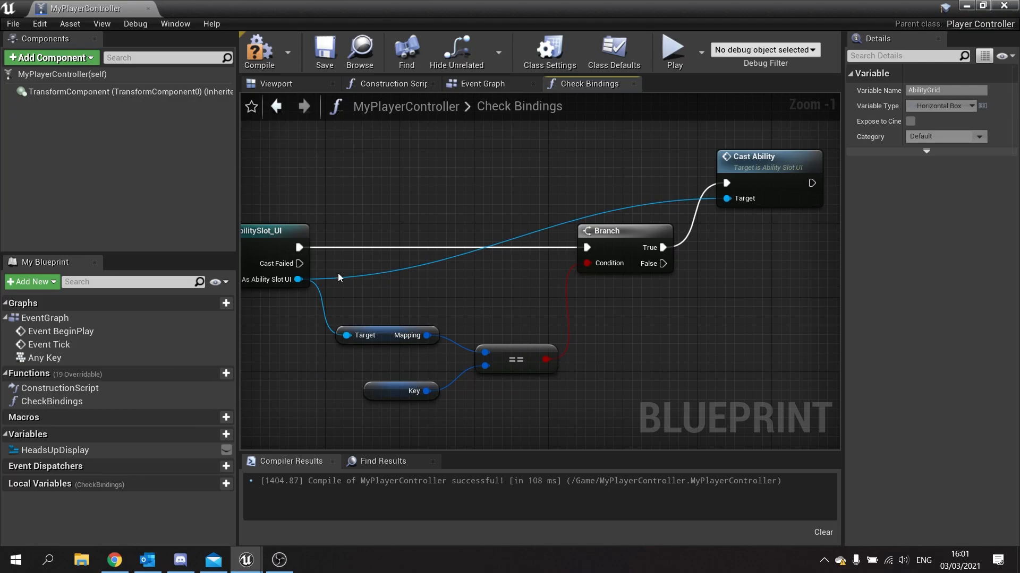
{"action": "mouse_move", "coordinate": [299, 280]}
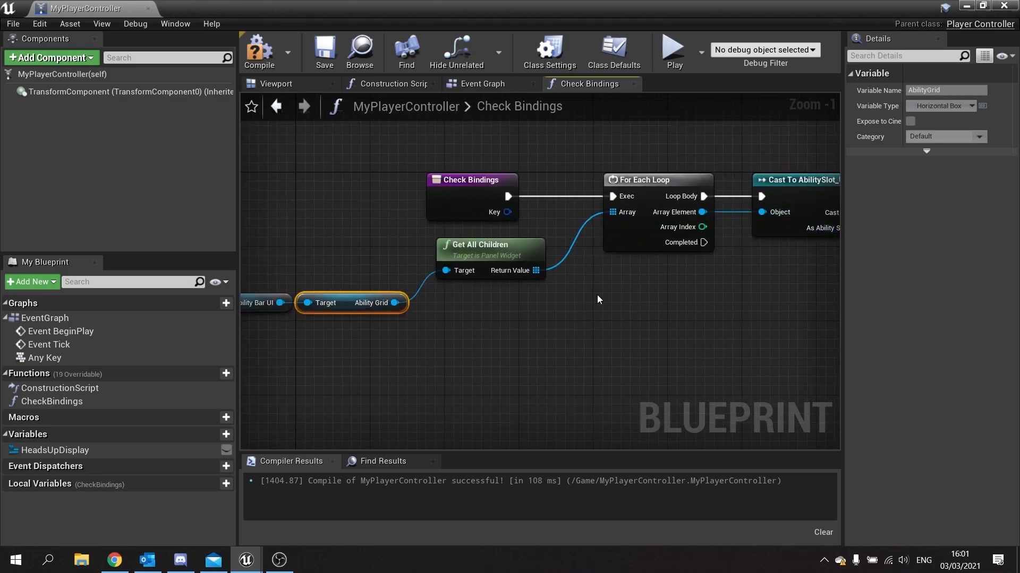
{"action": "scroll", "scroll_direction": "down", "scroll_amount": 3}
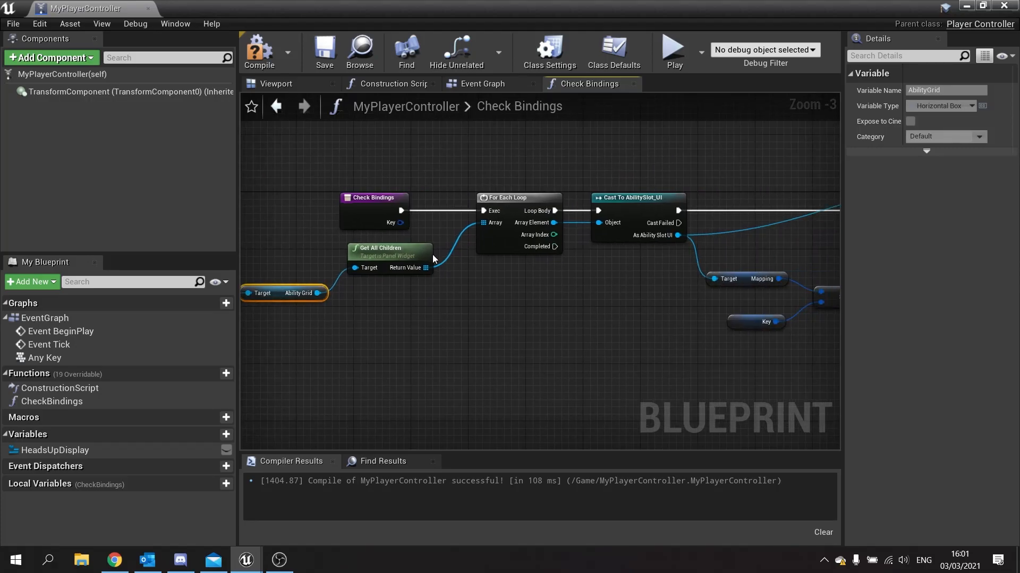
{"action": "mouse_move", "coordinate": [429, 288]}
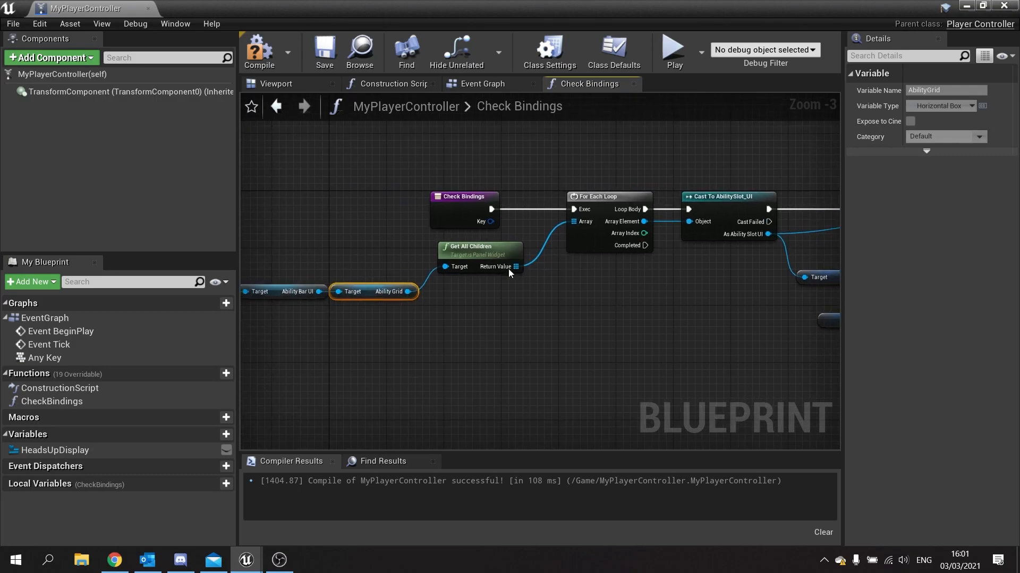
{"action": "mouse_move", "coordinate": [357, 321]}
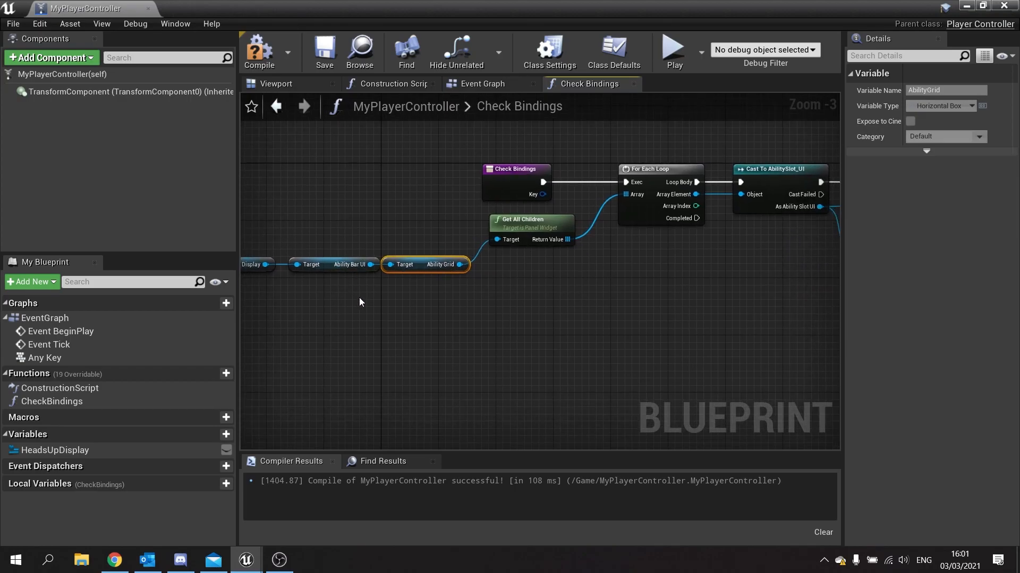
{"action": "mouse_move", "coordinate": [328, 298]}
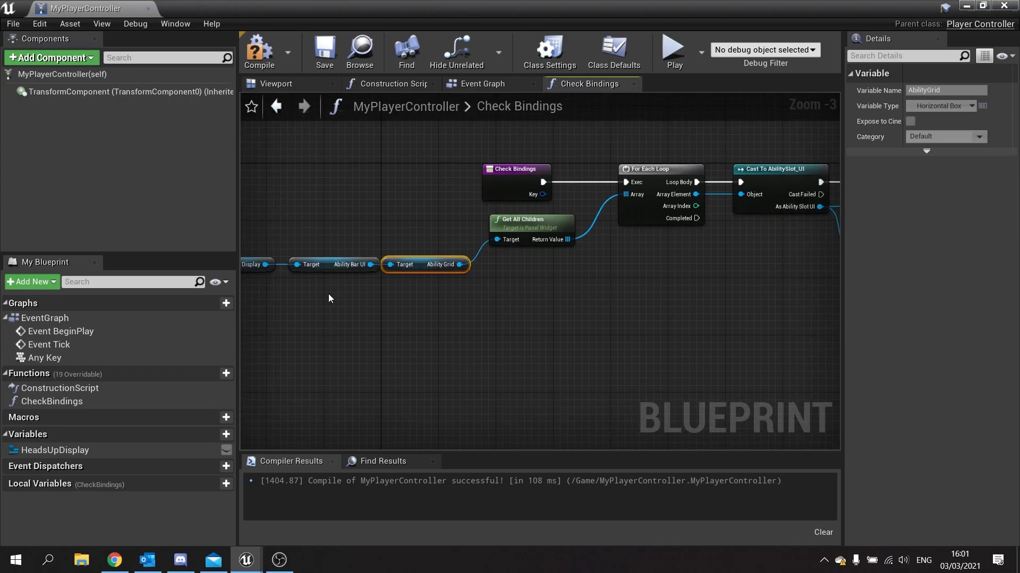
{"action": "mouse_move", "coordinate": [562, 240]}
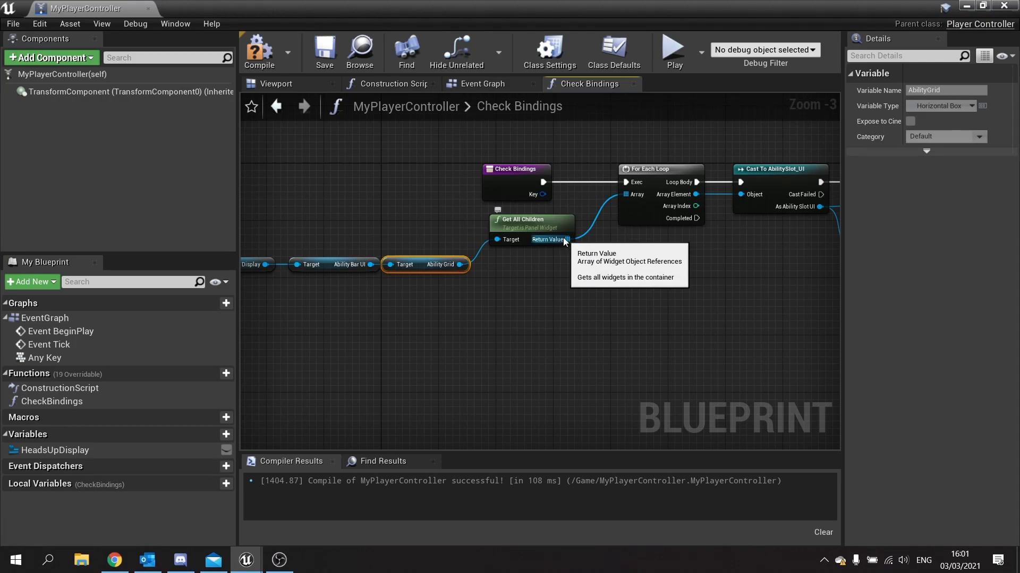
{"action": "mouse_move", "coordinate": [559, 244]}
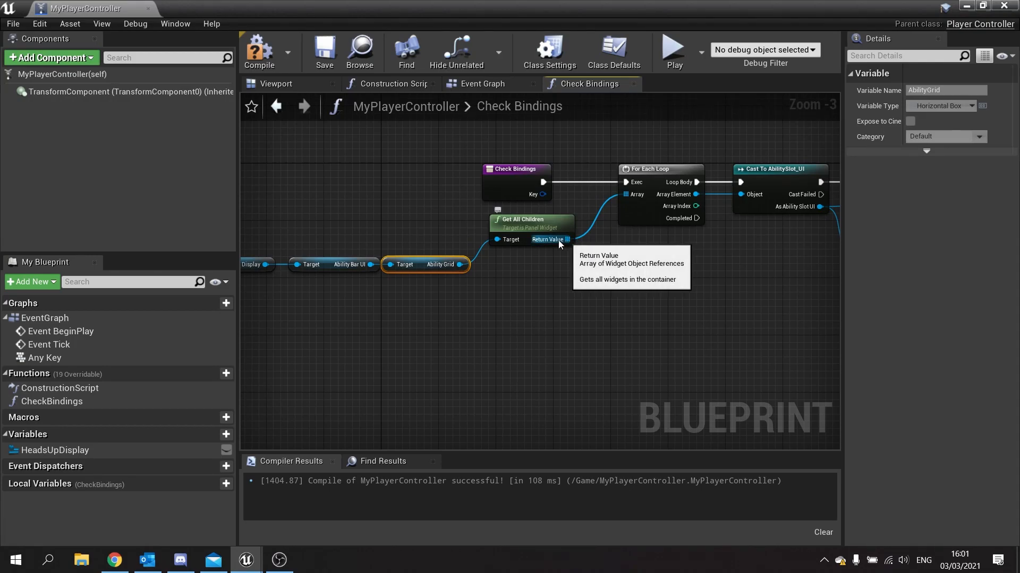
{"action": "mouse_move", "coordinate": [623, 205]}
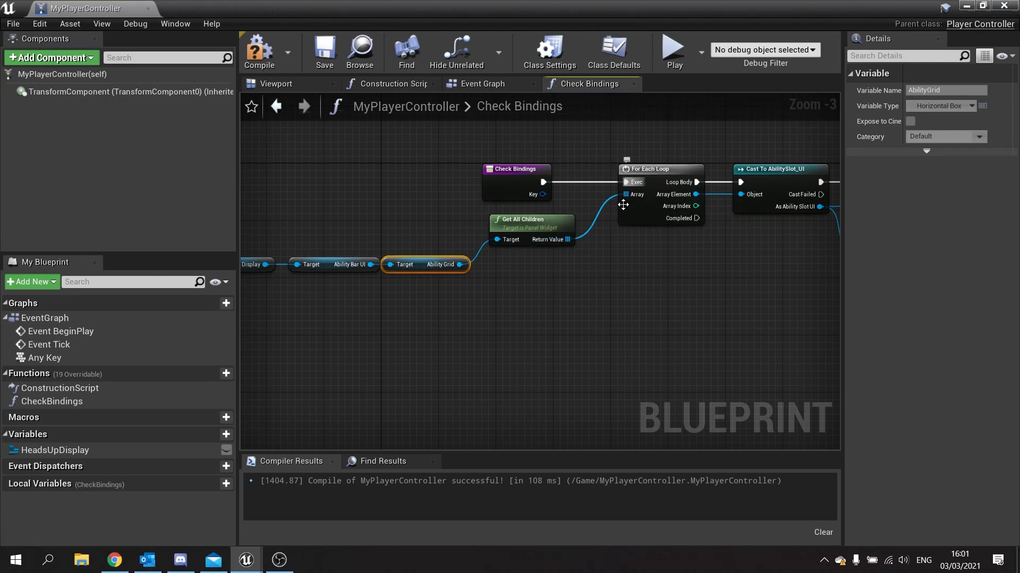
{"action": "mouse_move", "coordinate": [604, 226]}
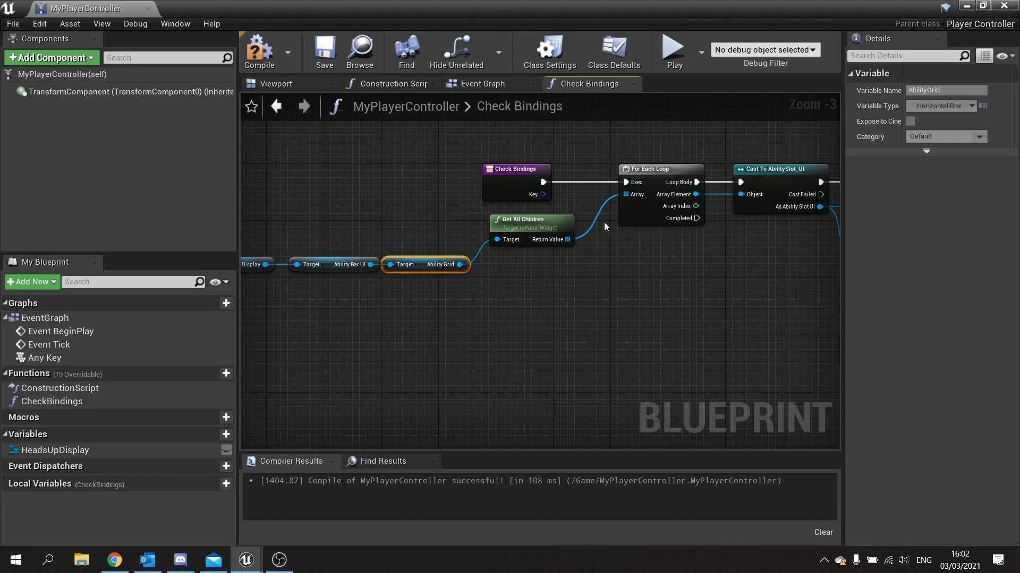
{"action": "mouse_move", "coordinate": [576, 280]}
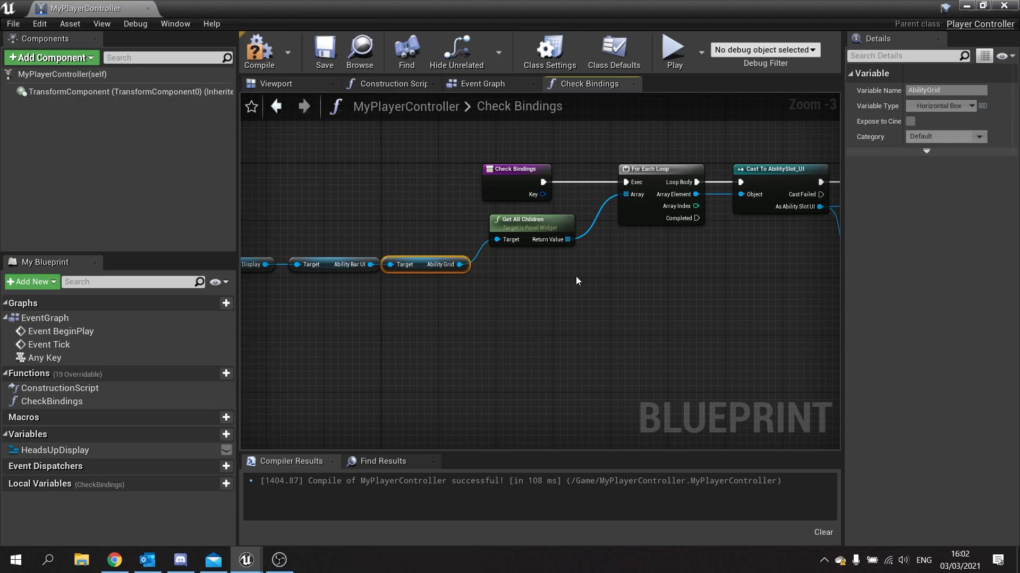
{"action": "mouse_move", "coordinate": [427, 280]}
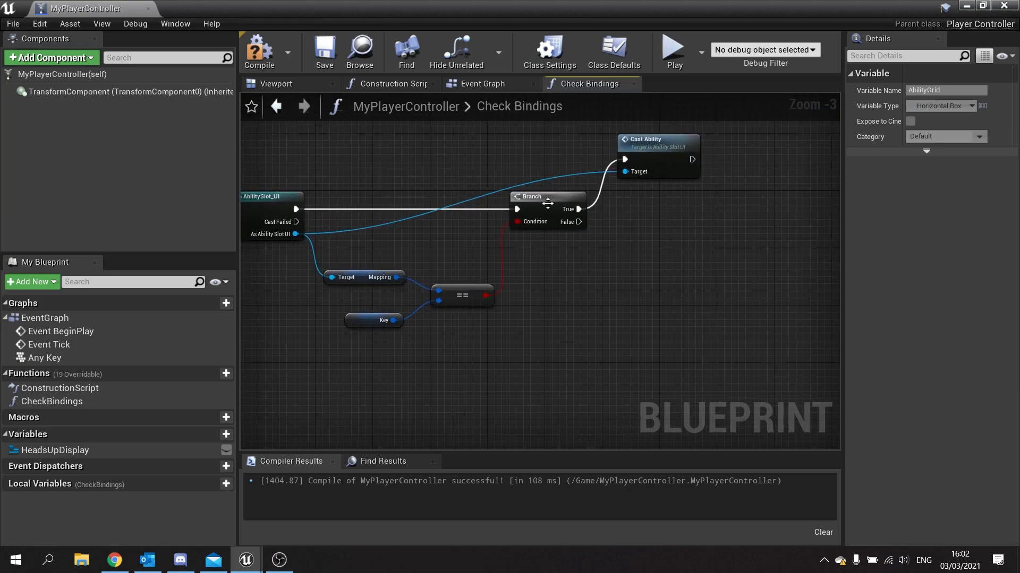
Close the blueprint editor and reopen MyPlayerController to its Event Graph showing BeginPlay creating the HUD.
{"action": "left_click", "coordinate": [259, 52]}
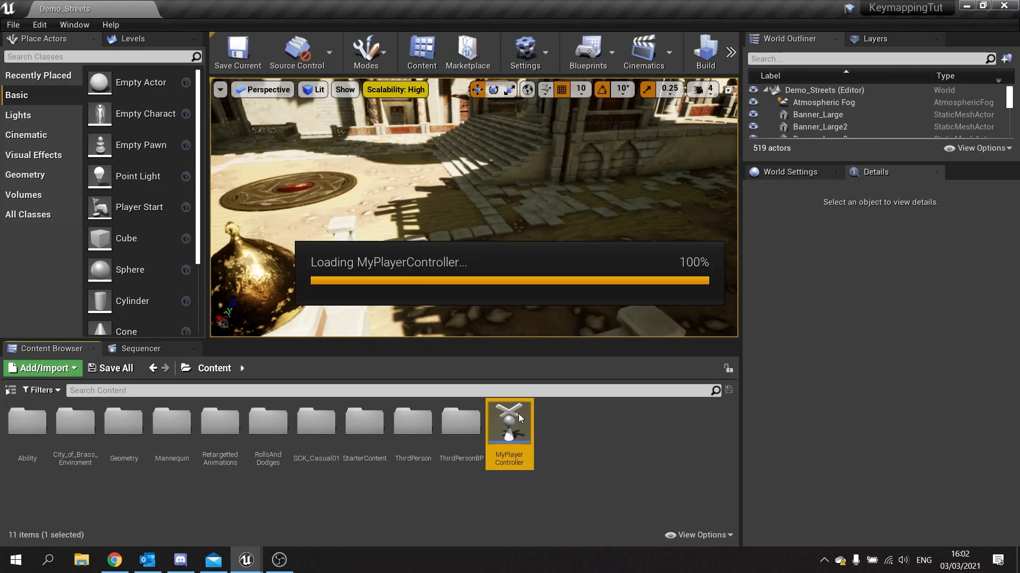
{"action": "double_click", "coordinate": [509, 425]}
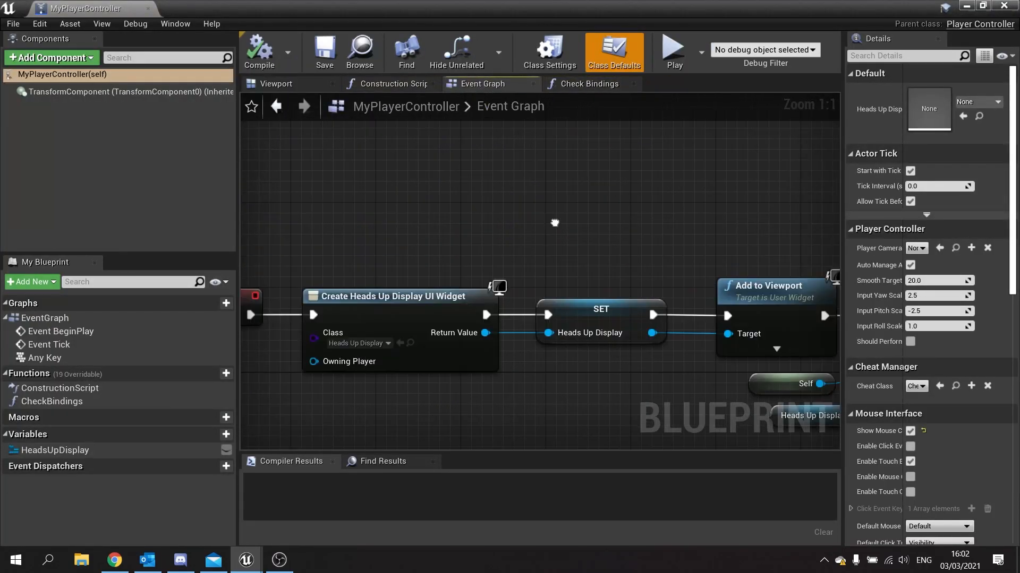
{"action": "scroll", "scroll_direction": "down", "scroll_amount": 3}
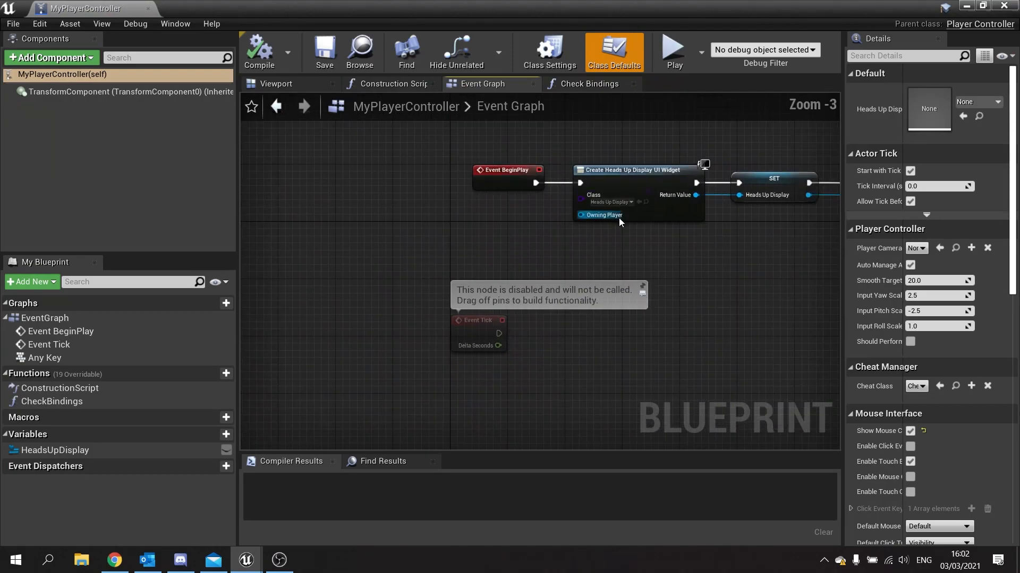